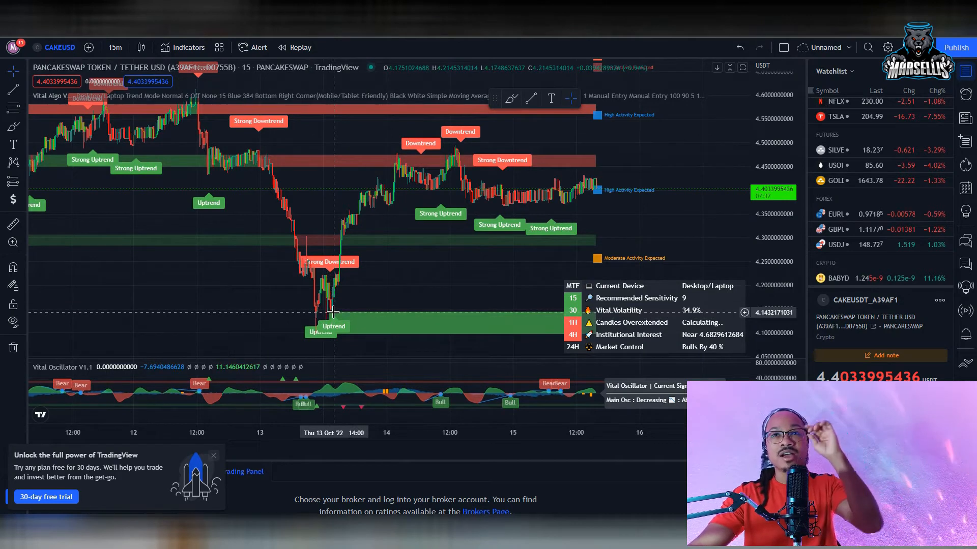
pyautogui.moveTo(229, 202)
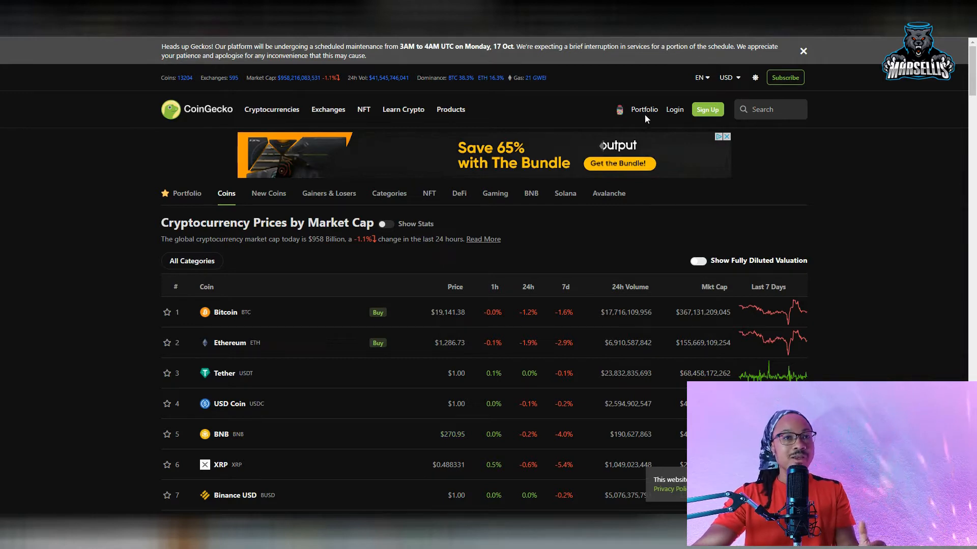
pyautogui.moveTo(460, 41)
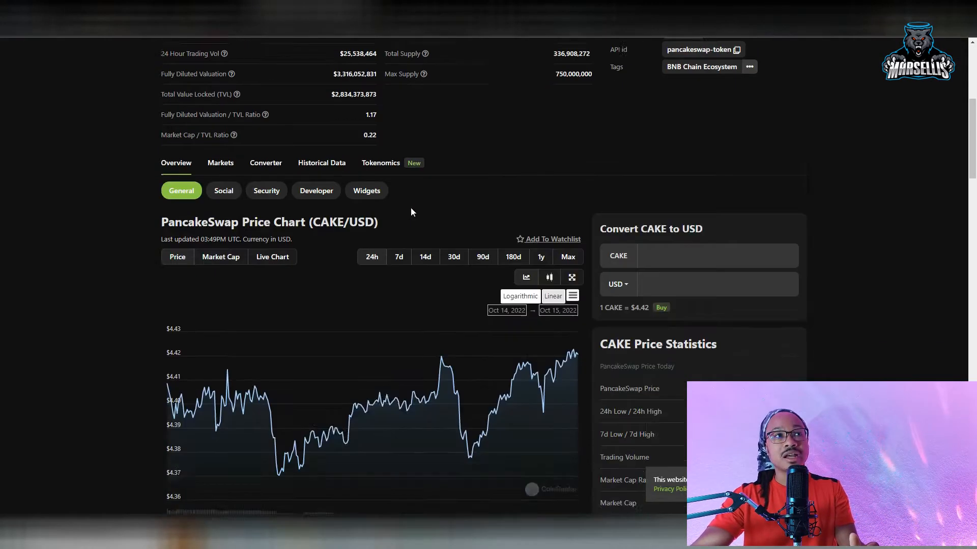
# Review PancakeSwap's CAKE/USD 24-hour chart and price statistics, then follow the link to BscScan.
pyautogui.scroll(-3)
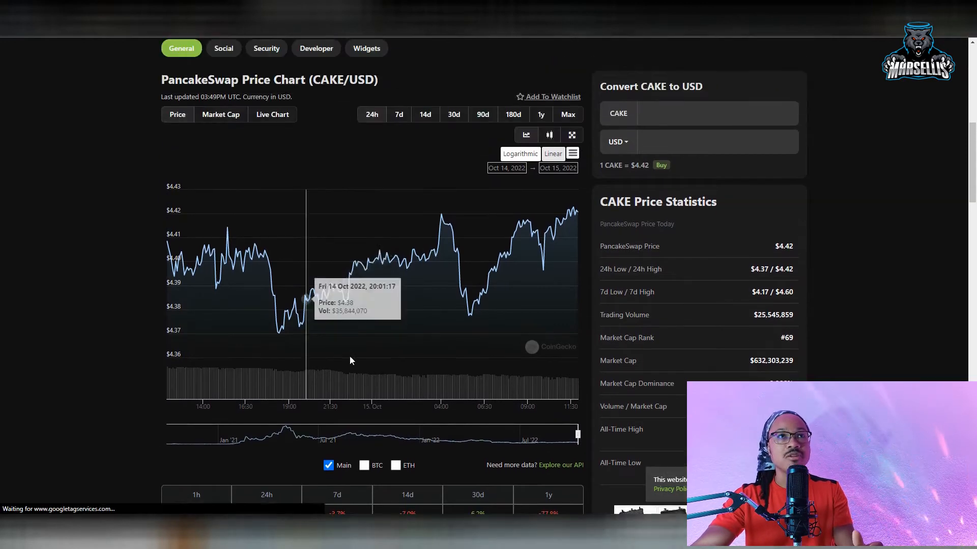
pyautogui.scroll(-3)
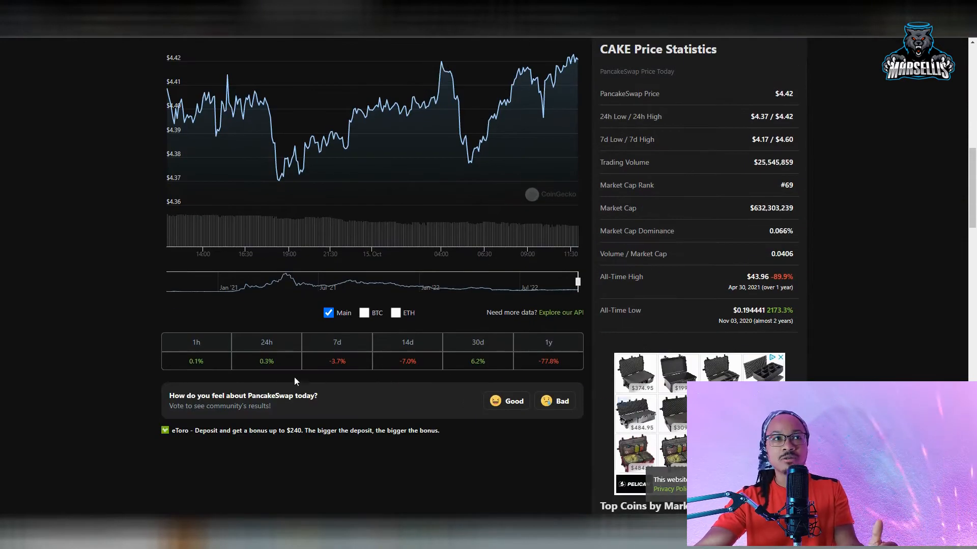
pyautogui.scroll(3)
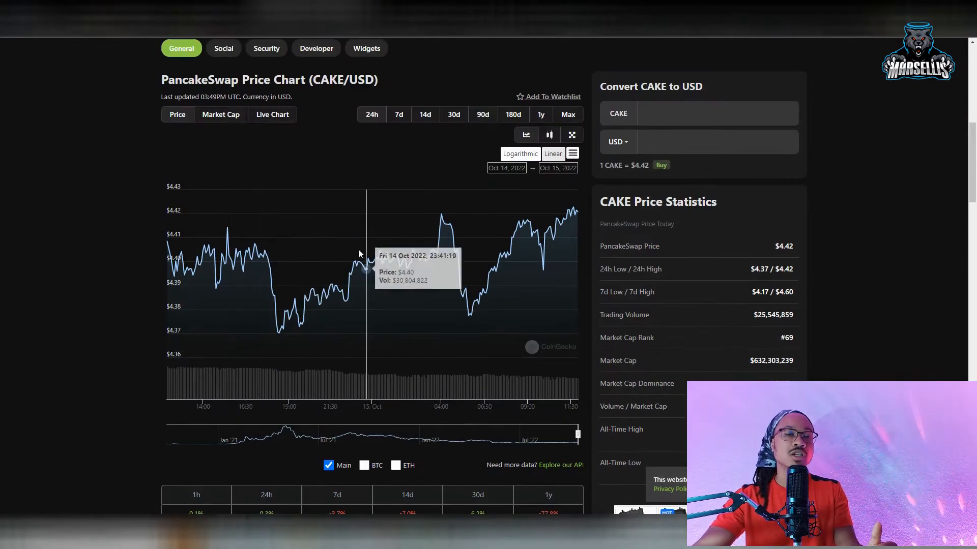
pyautogui.scroll(-3)
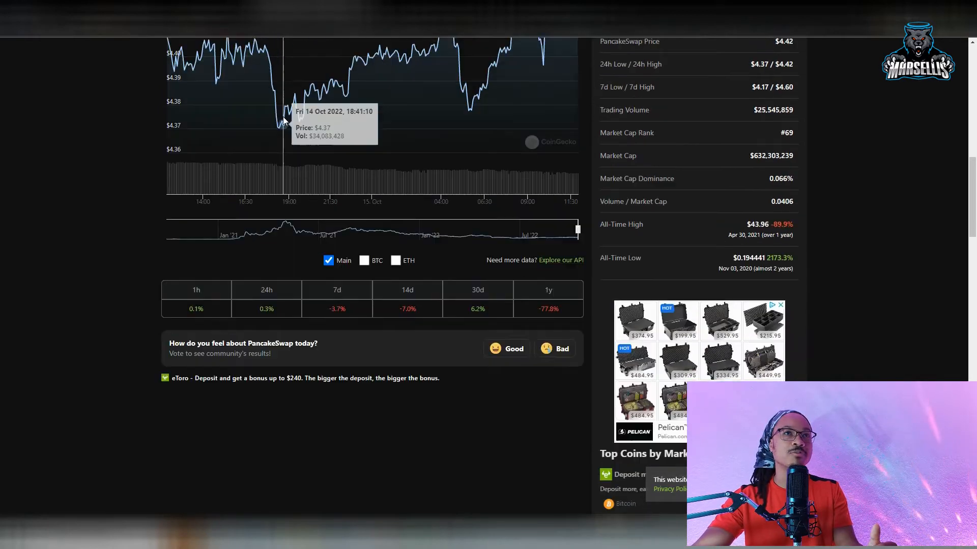
pyautogui.scroll(3)
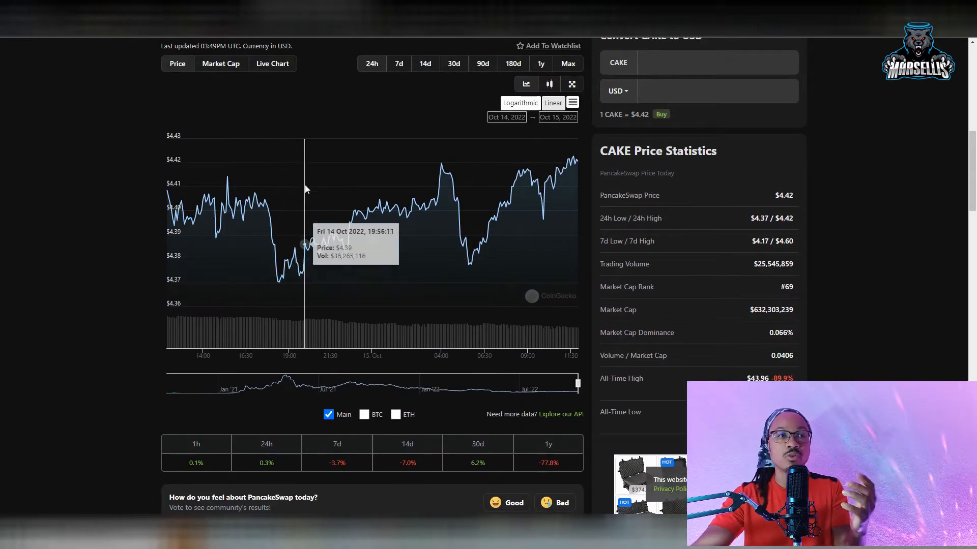
pyautogui.click(399, 63)
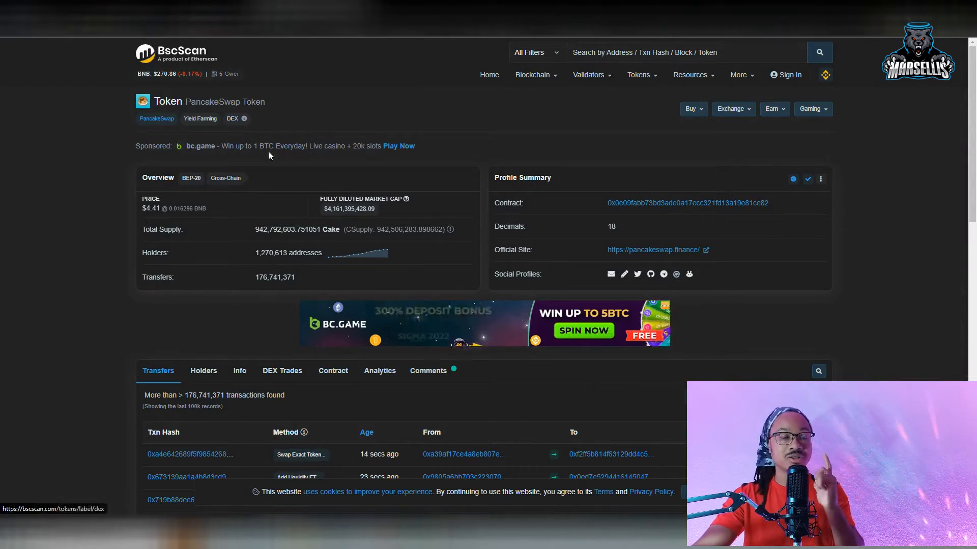
pyautogui.moveTo(329, 255)
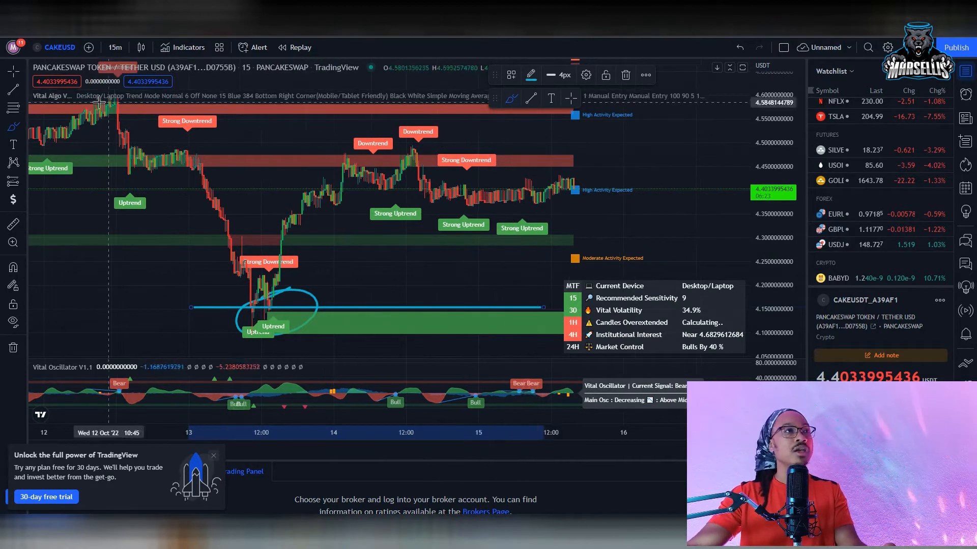
pyautogui.moveTo(405, 154)
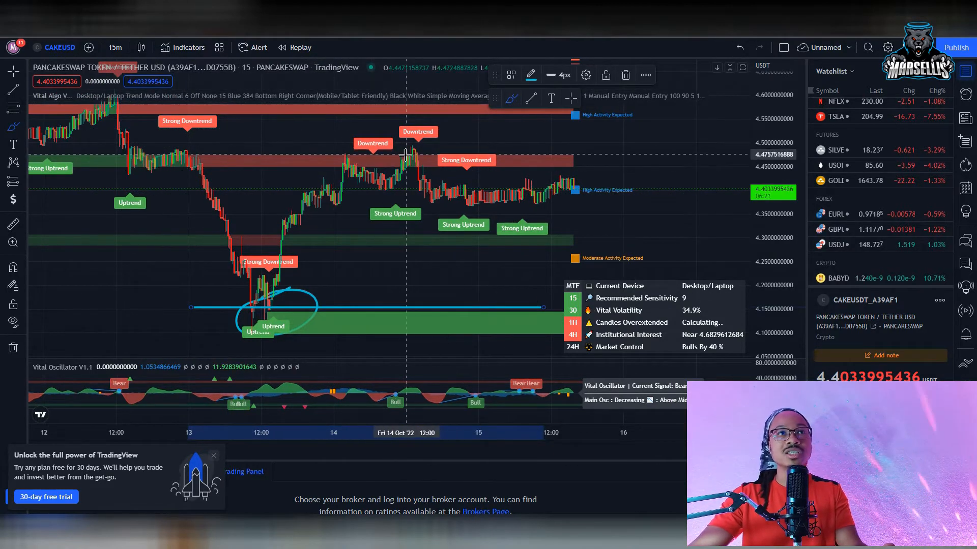
pyautogui.moveTo(378, 154)
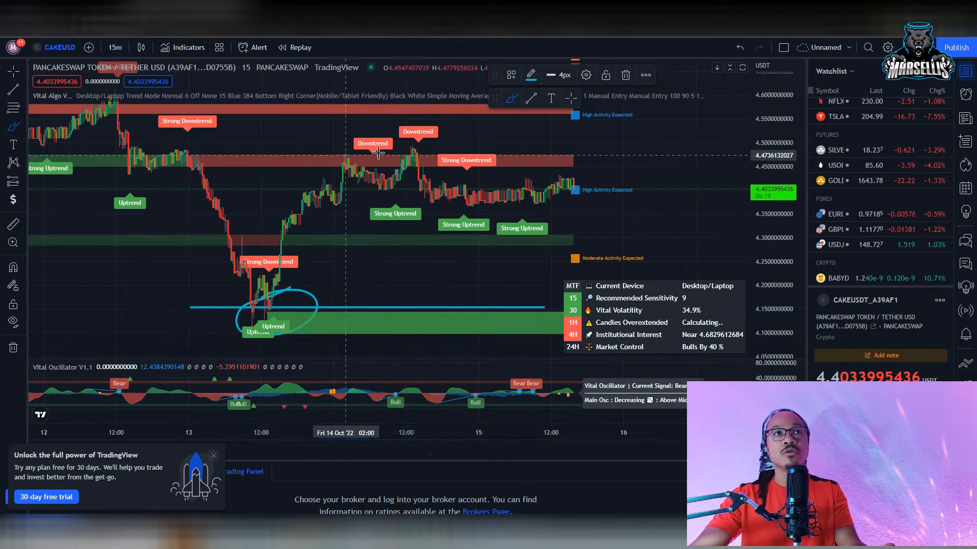
pyautogui.moveTo(656, 215)
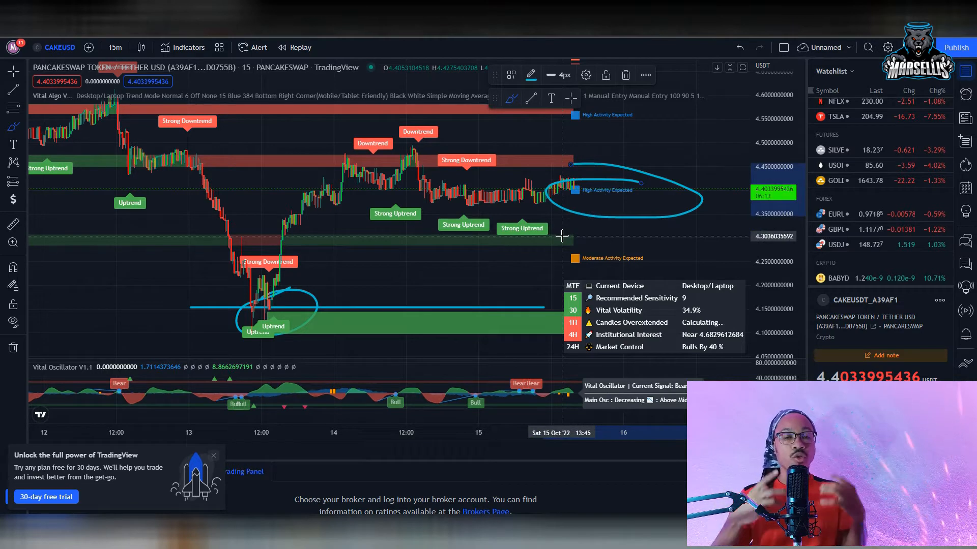
pyautogui.moveTo(521, 201)
pyautogui.write('Z')
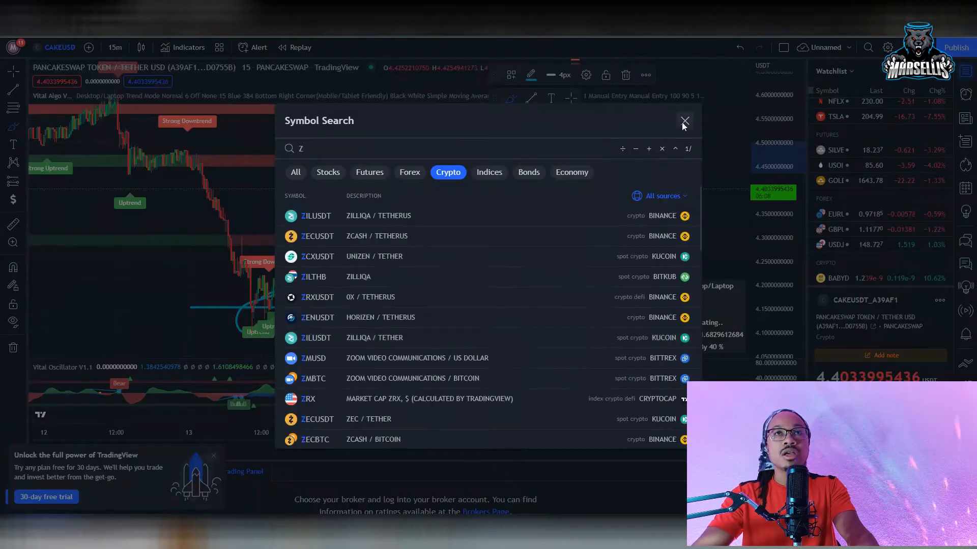
# Dismiss the accidental Symbol Search dialog, keeping the CAKEUSD chart unchanged.
pyautogui.click(683, 120)
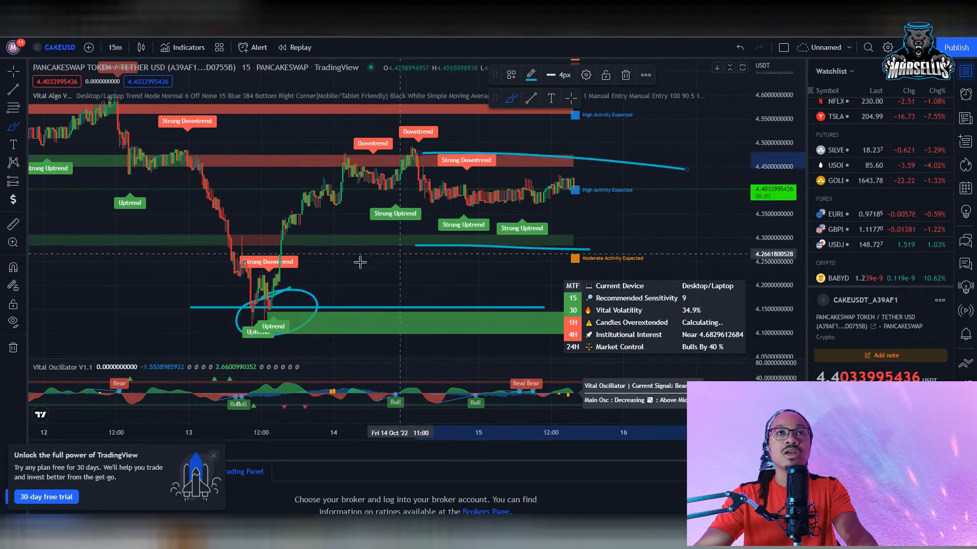
pyautogui.moveTo(636, 181)
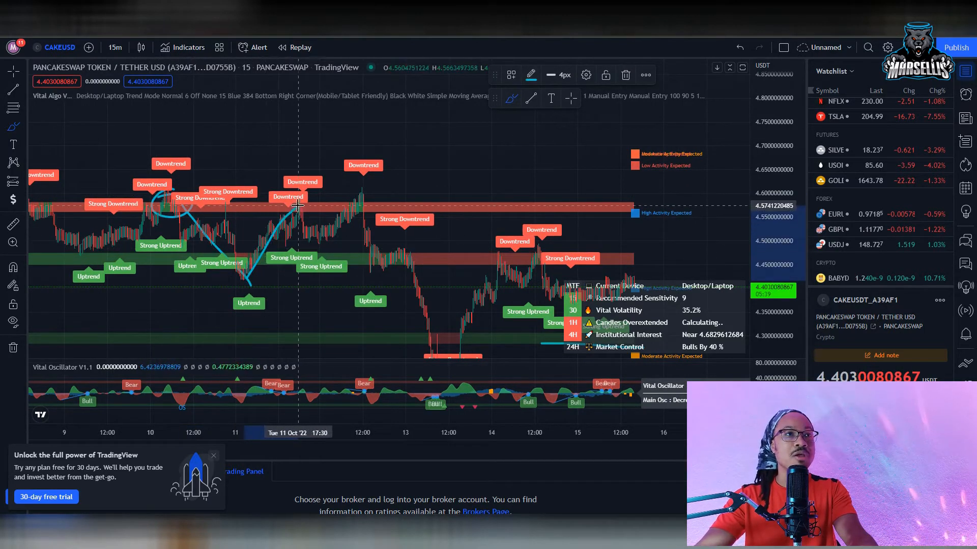
pyautogui.moveTo(320, 240)
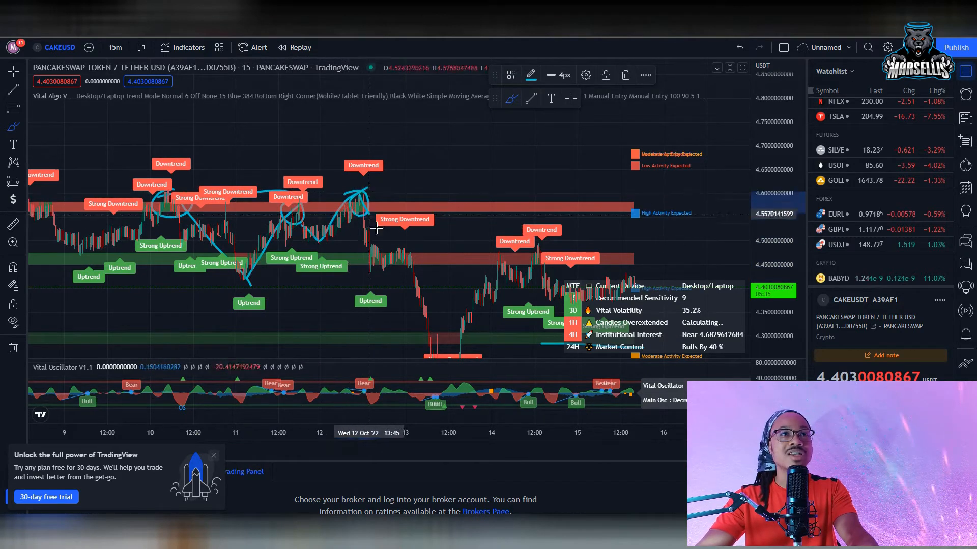
# Pick the brush tool to sketch the 4.57 tops and a rising breakout curve.
pyautogui.click(12, 267)
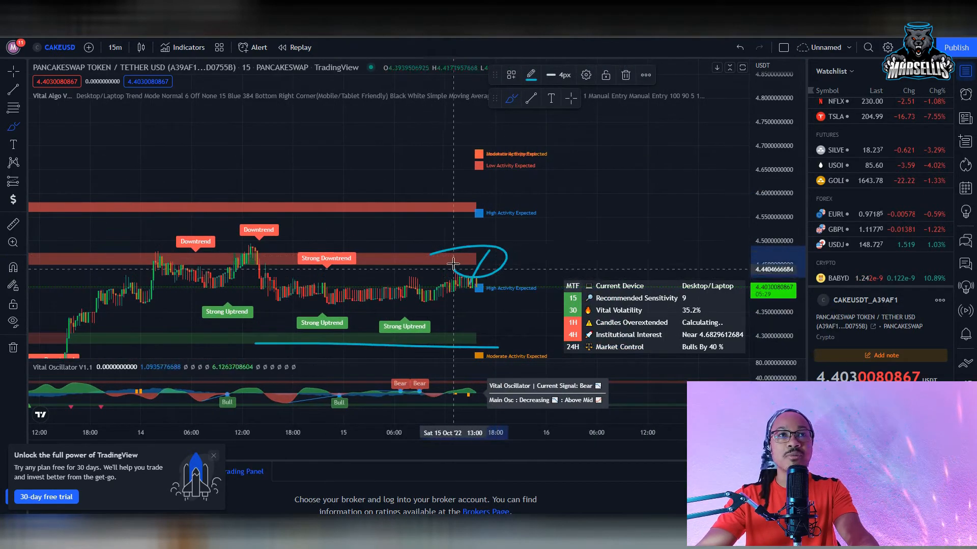
# Shift the chart back to the recent swing low at the 4.15 support line.
pyautogui.hscroll(-3)
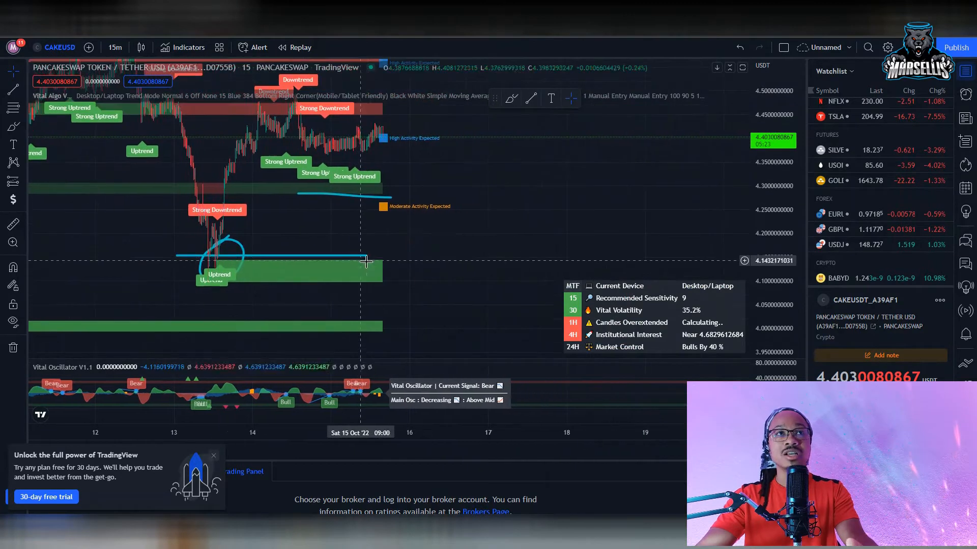
pyautogui.moveTo(387, 134)
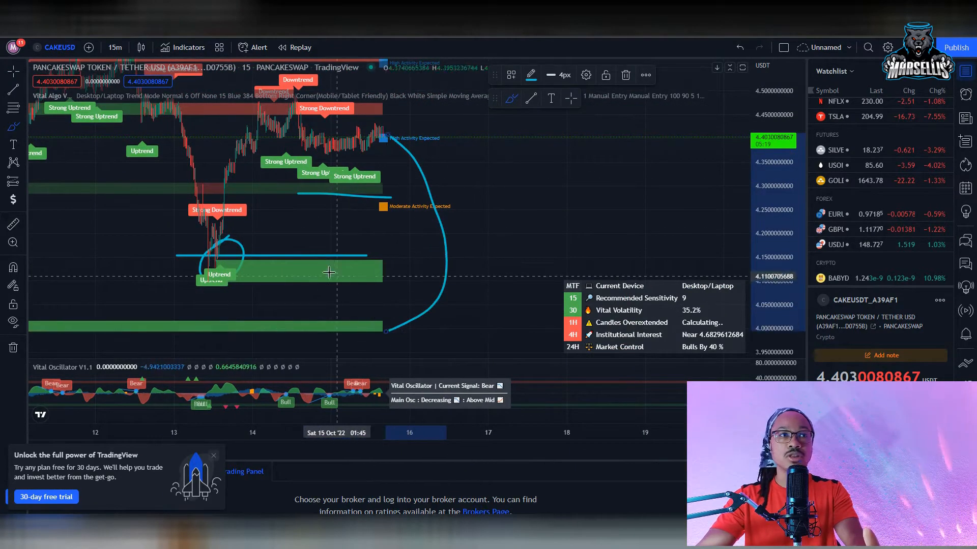
pyautogui.moveTo(285, 258)
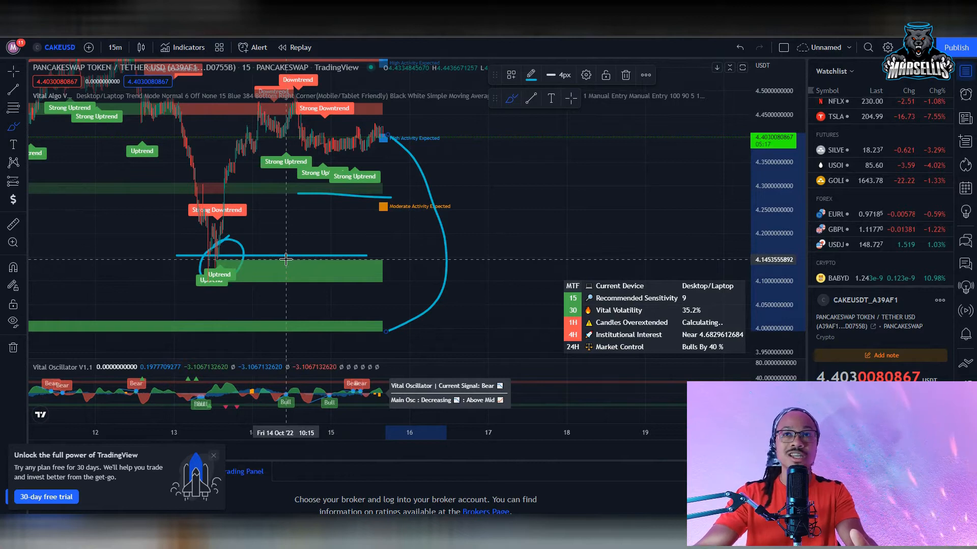
pyautogui.moveTo(352, 329)
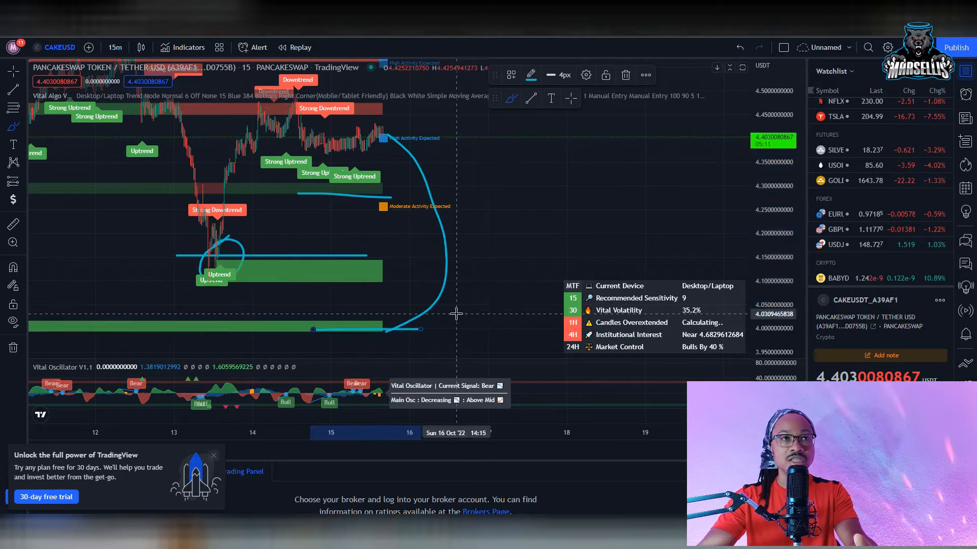
pyautogui.moveTo(499, 195)
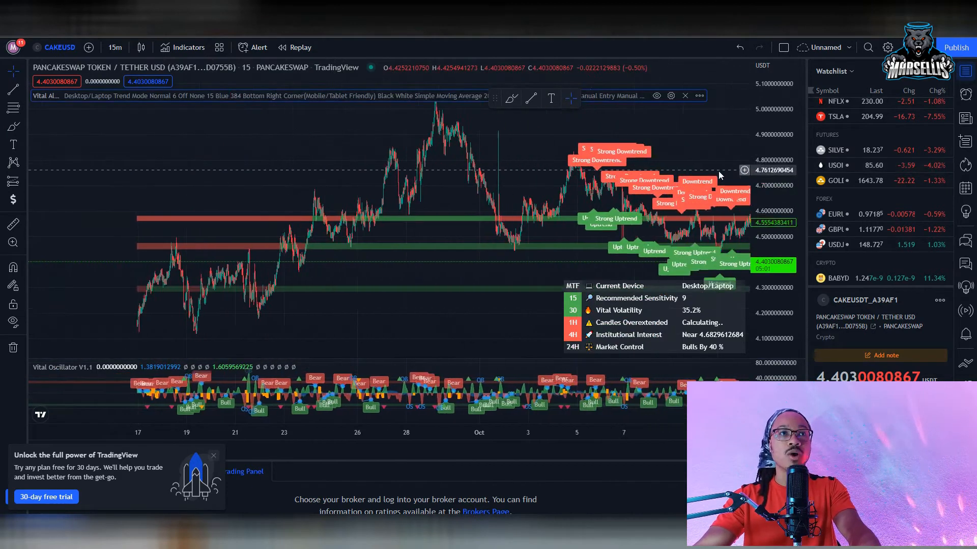
# Switch CAKEUSD to 4-hour candles and take the brush to outline the green support zone.
pyautogui.click(115, 48)
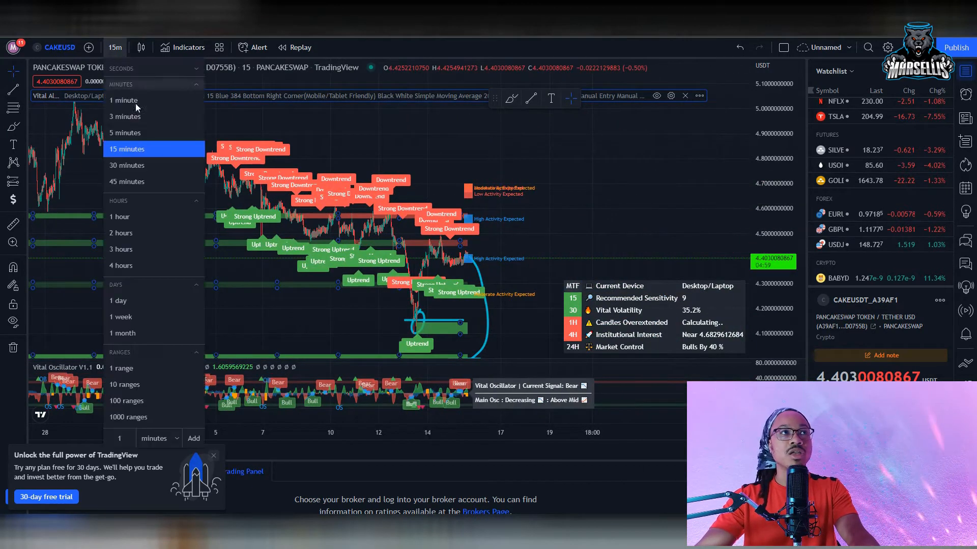
pyautogui.click(121, 265)
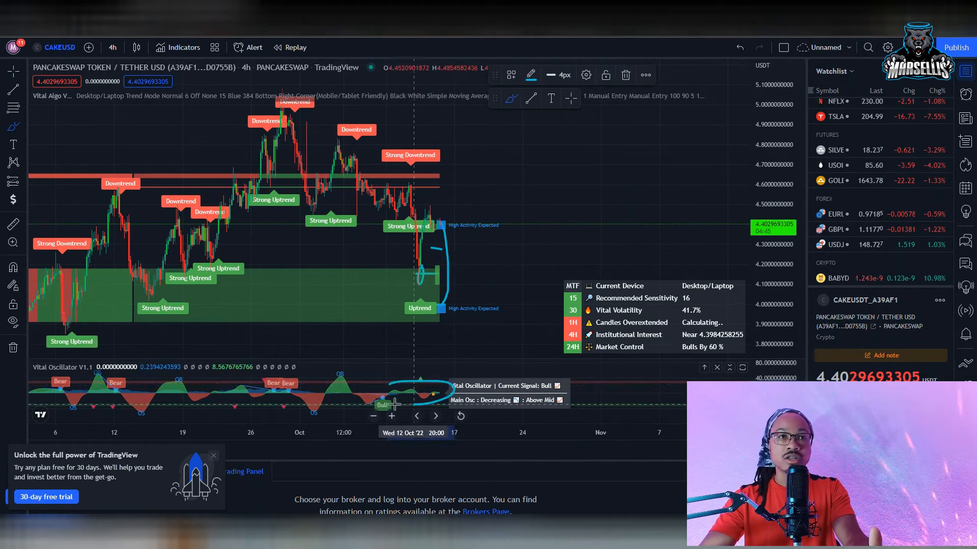
pyautogui.moveTo(369, 392)
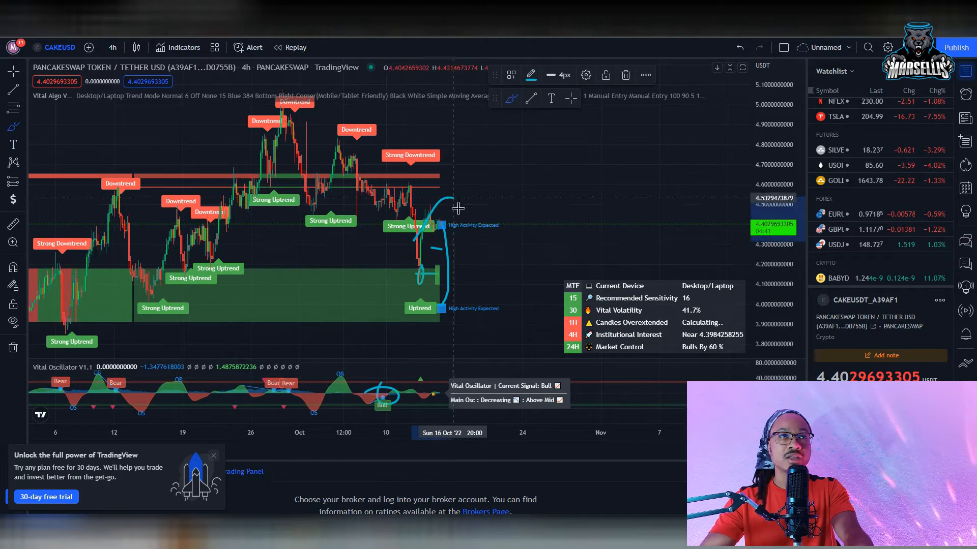
pyautogui.moveTo(402, 316)
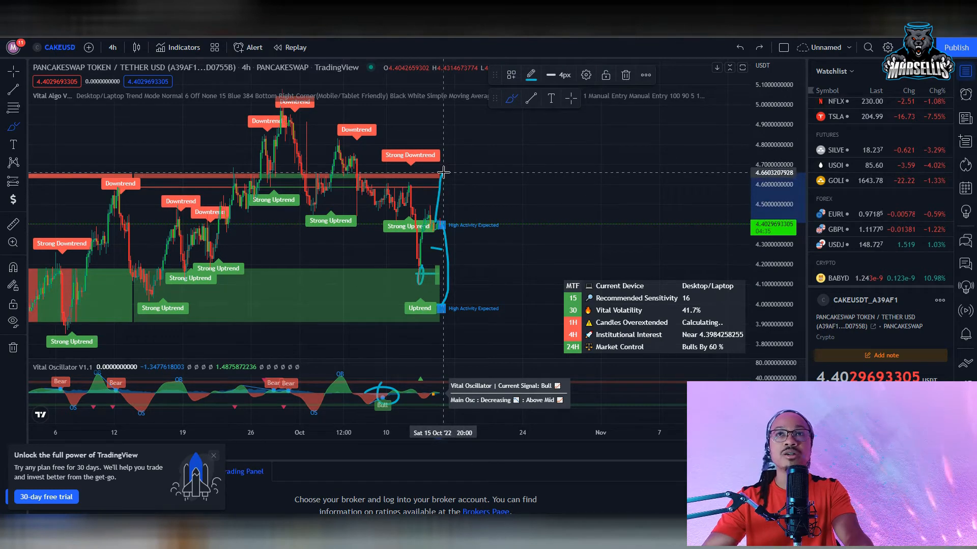
pyautogui.click(11, 267)
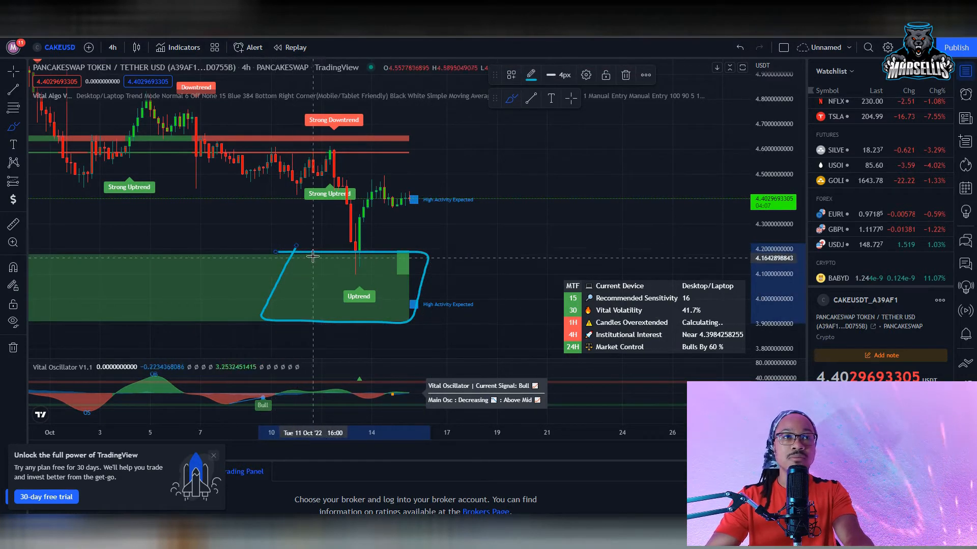
pyautogui.moveTo(391, 281)
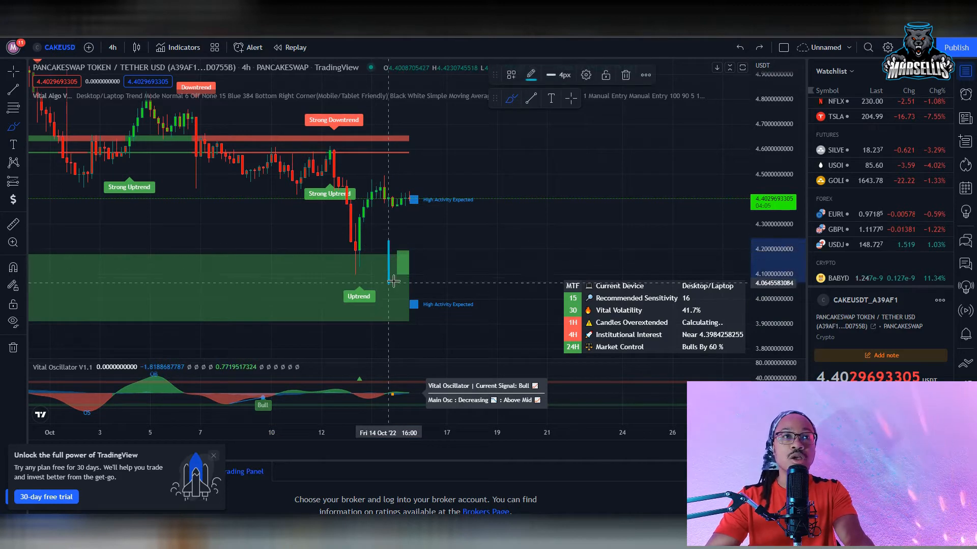
# Pick the brush tool to mark the support edge near 4.2 and a projected drop.
pyautogui.click(12, 268)
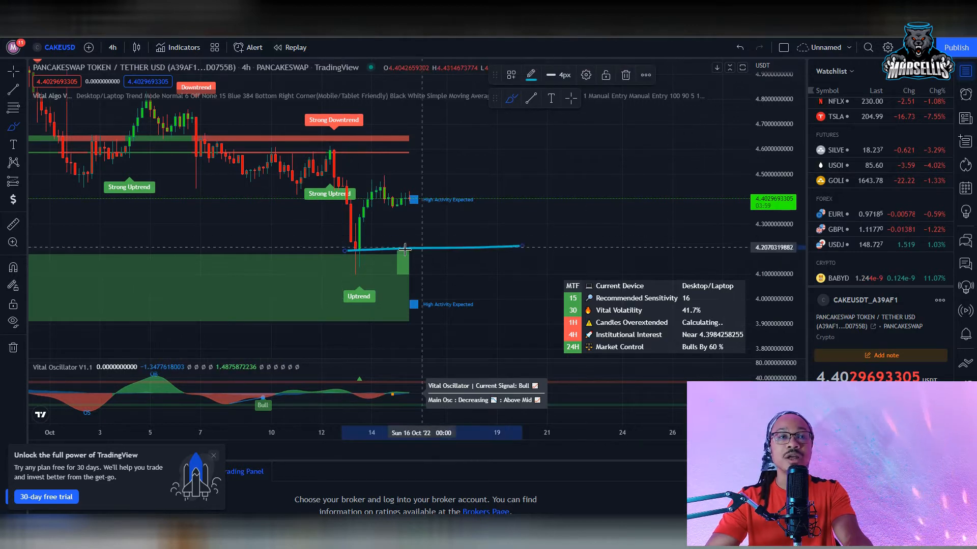
pyautogui.moveTo(342, 251)
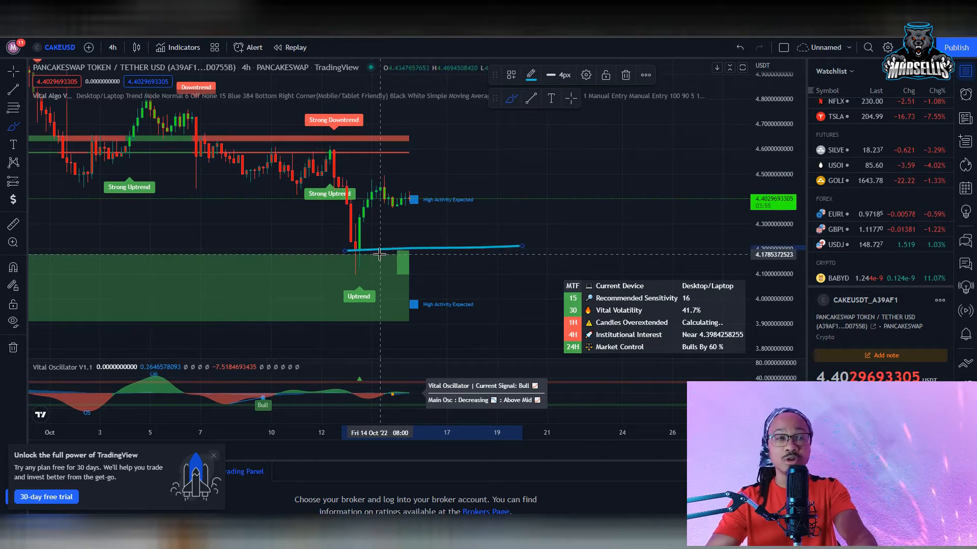
pyautogui.moveTo(434, 199)
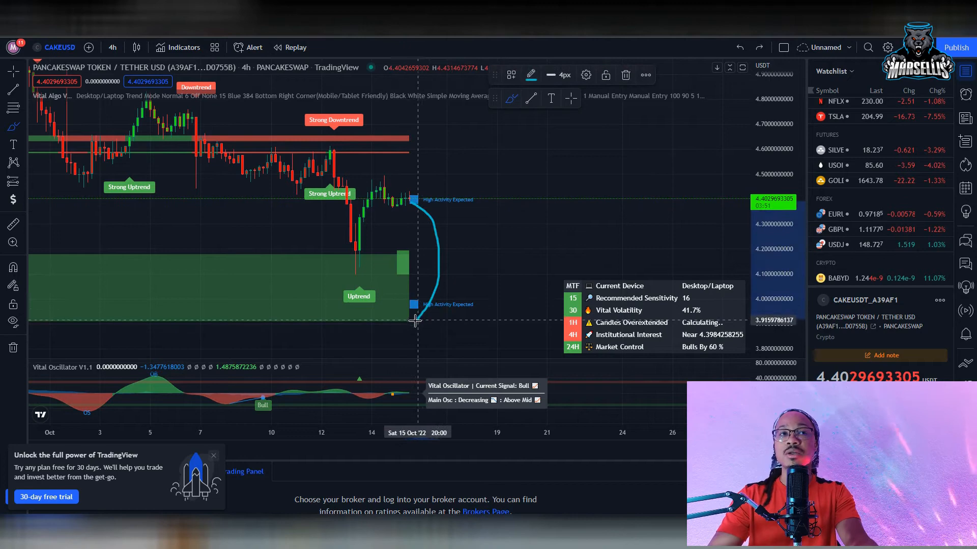
pyautogui.moveTo(299, 323)
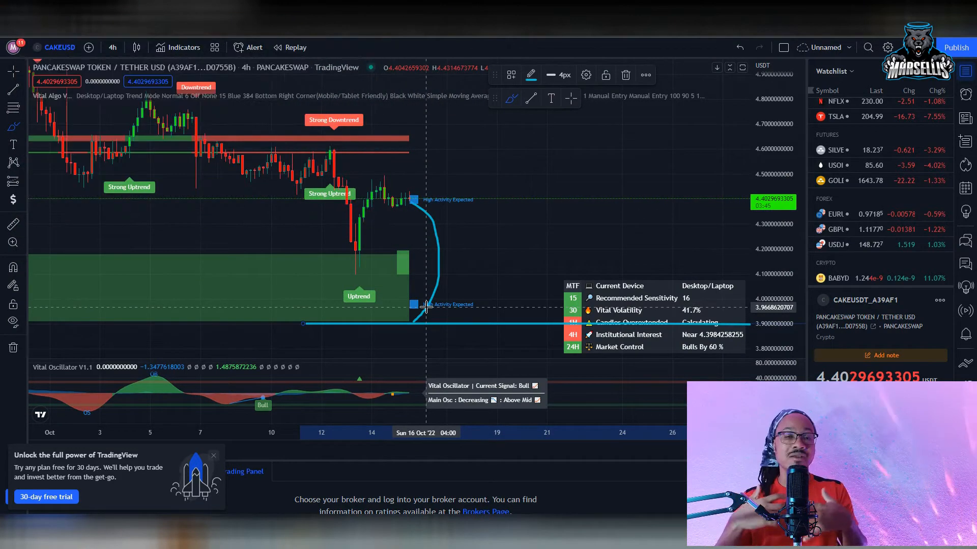
pyautogui.moveTo(405, 309)
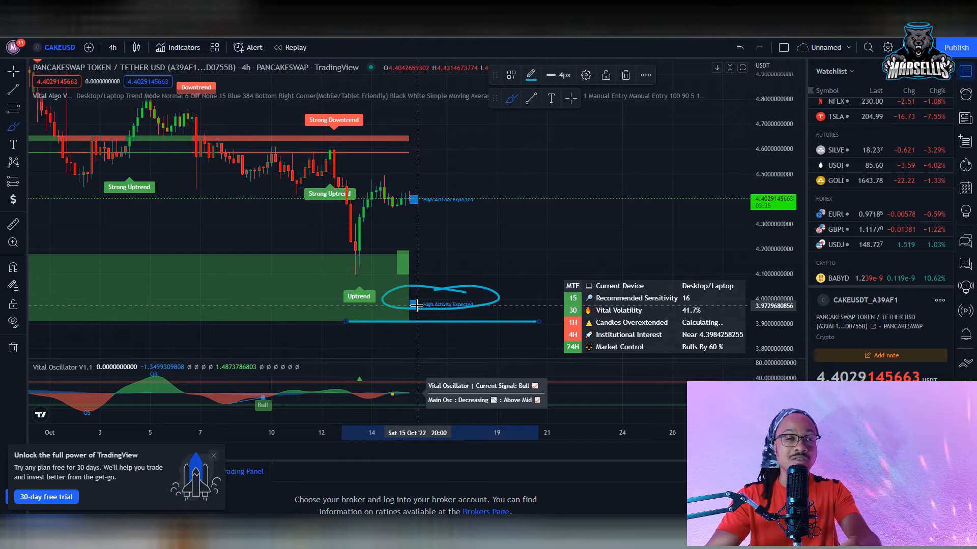
pyautogui.moveTo(414, 244)
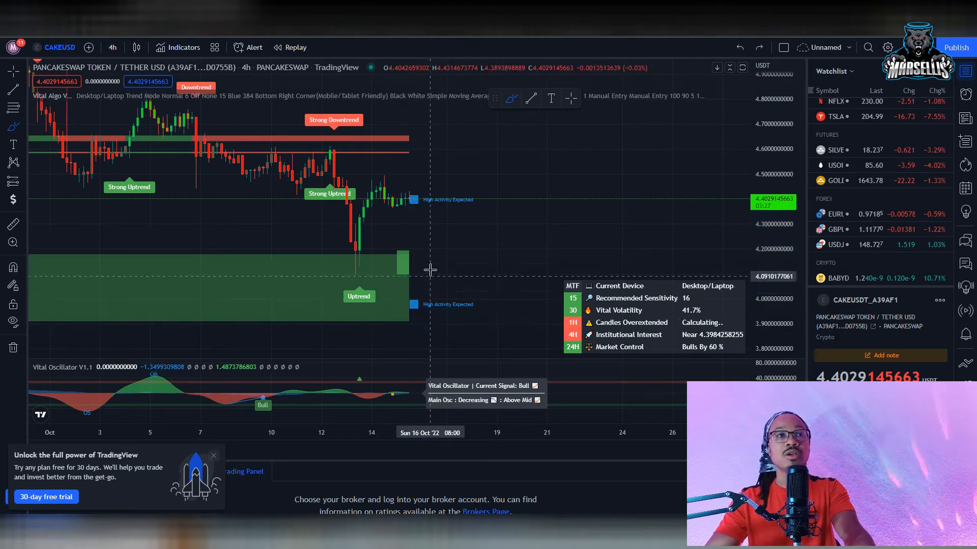
pyautogui.moveTo(363, 281)
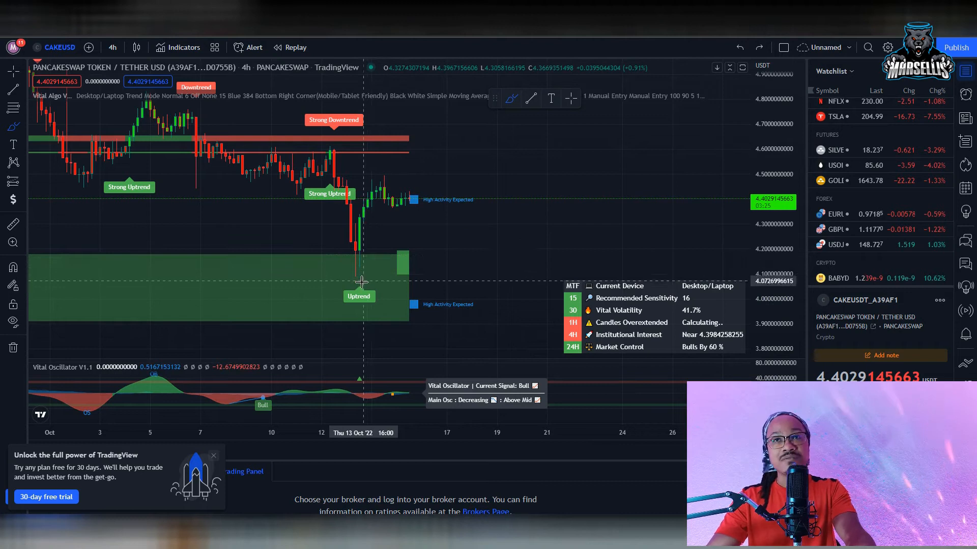
pyautogui.moveTo(351, 298)
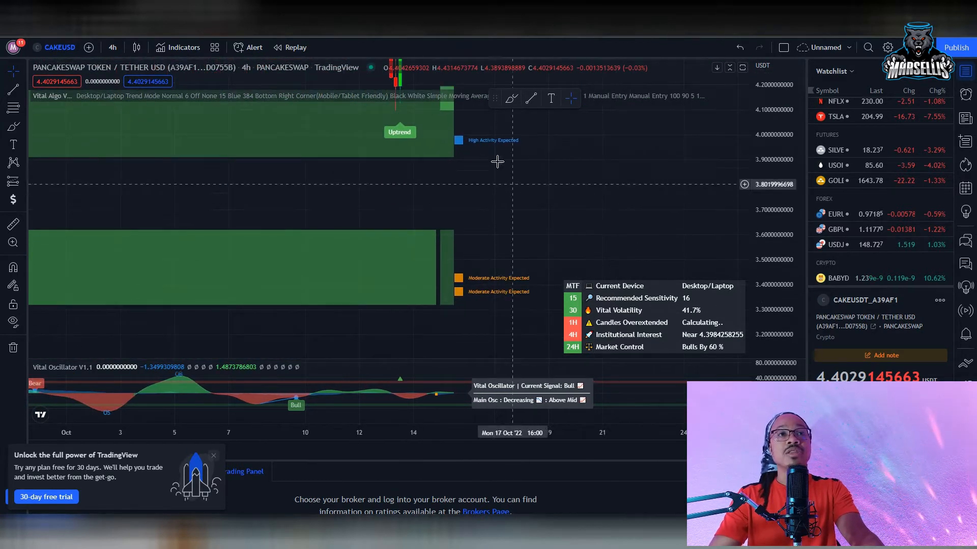
pyautogui.moveTo(328, 159)
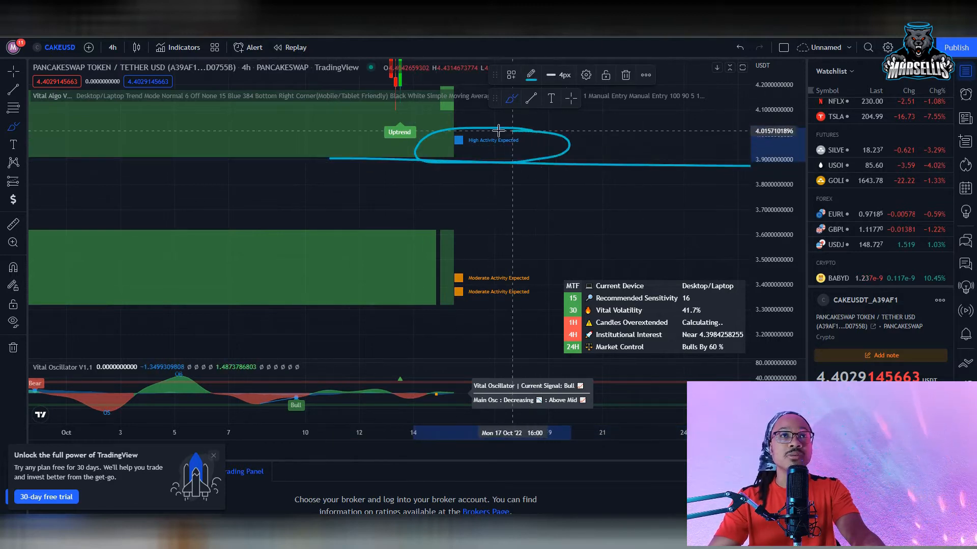
pyautogui.moveTo(360, 245)
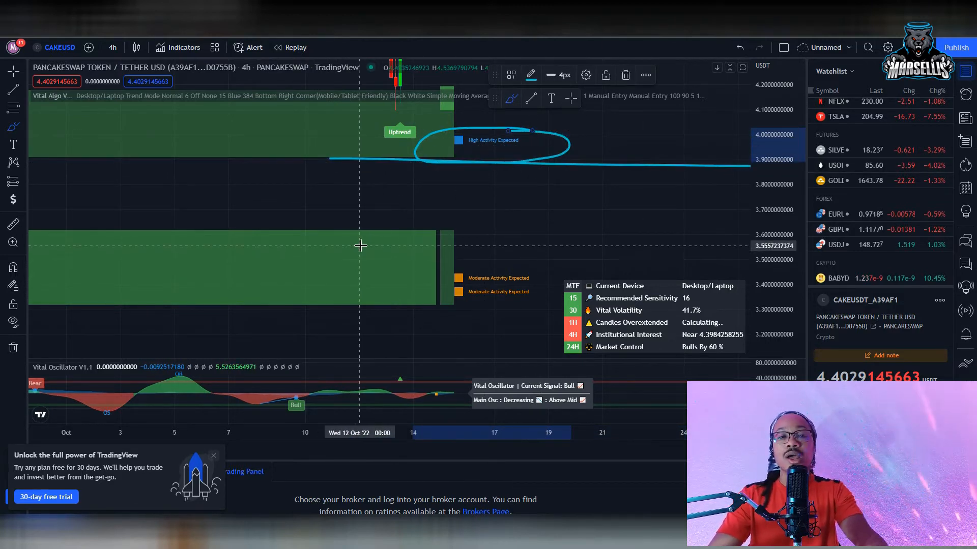
pyautogui.moveTo(481, 150)
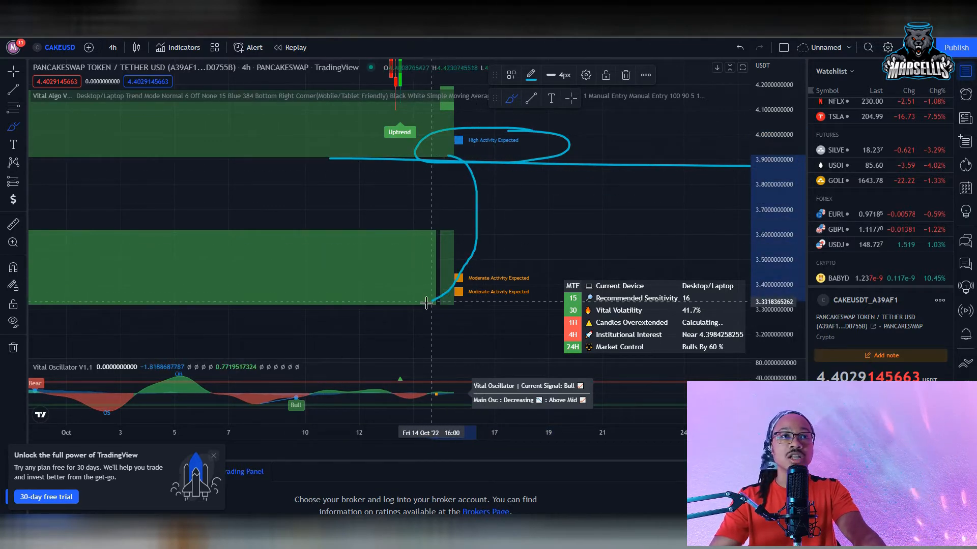
pyautogui.moveTo(361, 305)
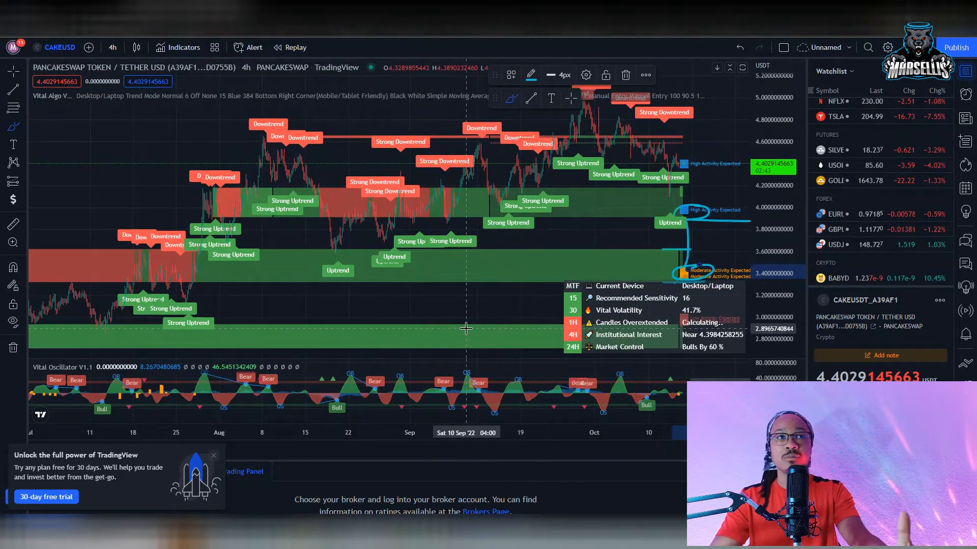
pyautogui.moveTo(191, 290)
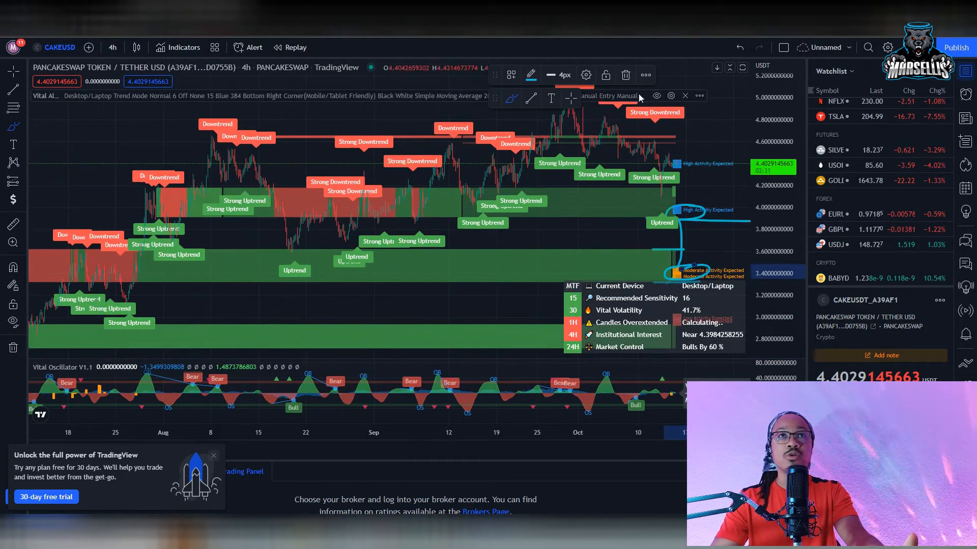
pyautogui.moveTo(454, 313)
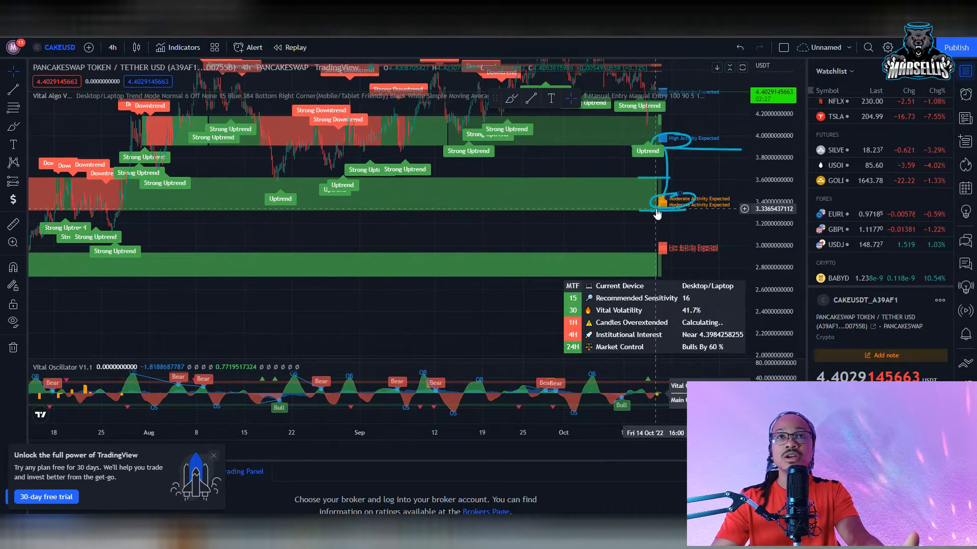
pyautogui.moveTo(628, 212)
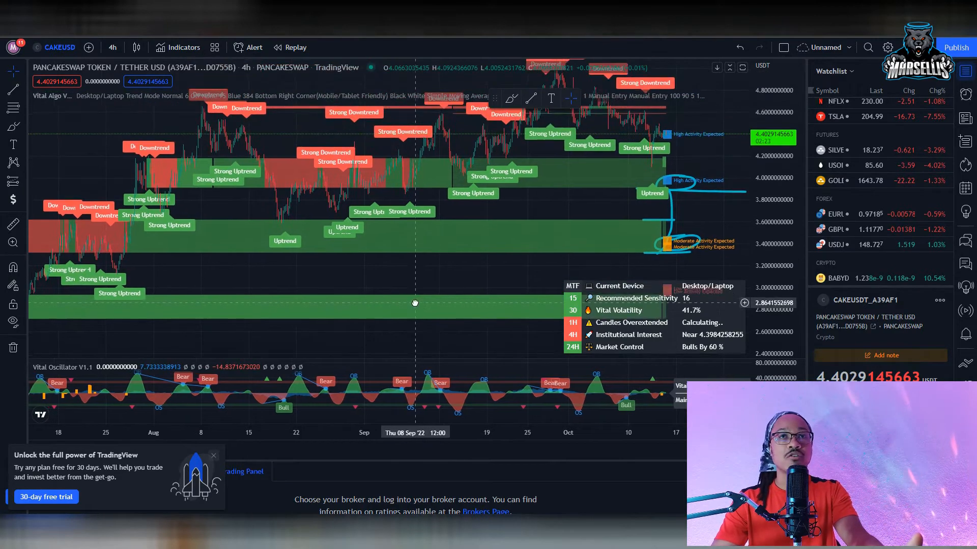
pyautogui.moveTo(274, 208)
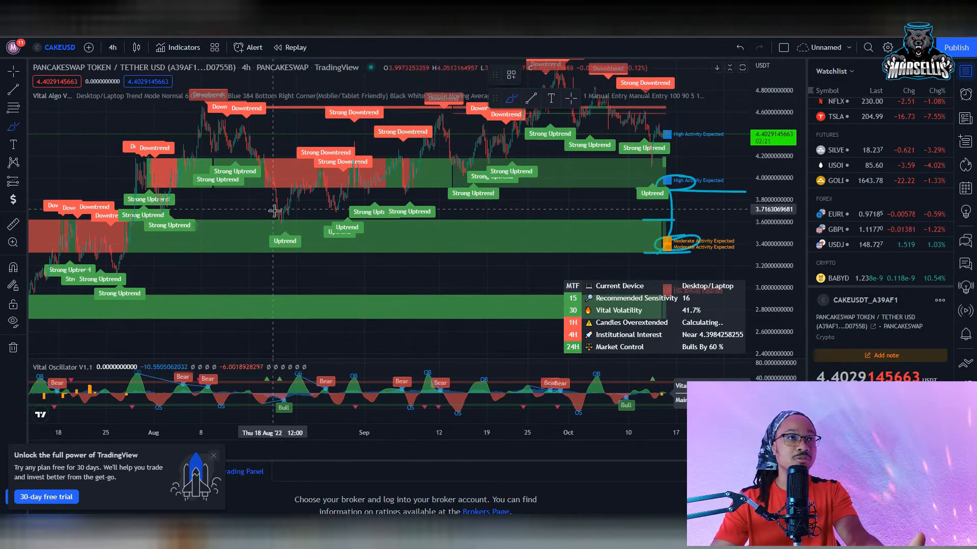
pyautogui.moveTo(277, 220)
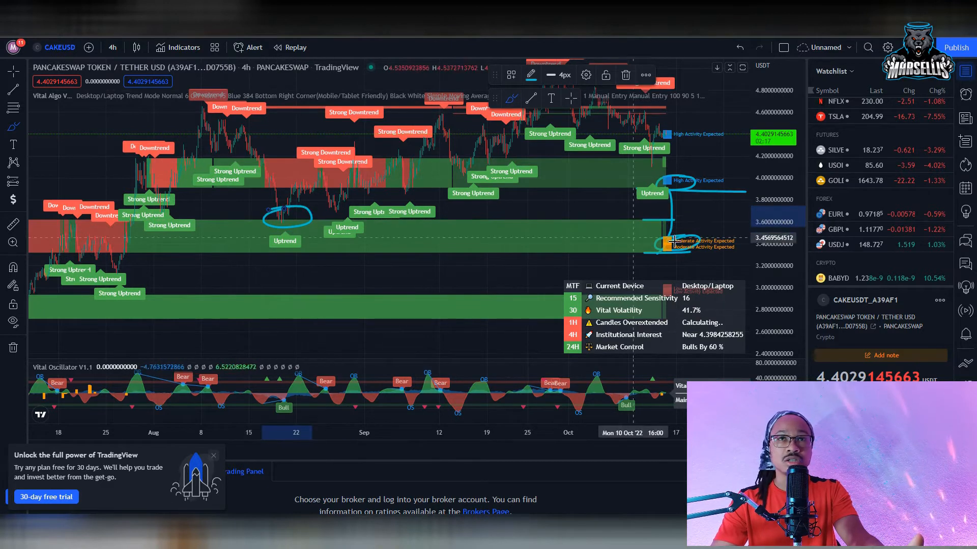
pyautogui.moveTo(648, 220)
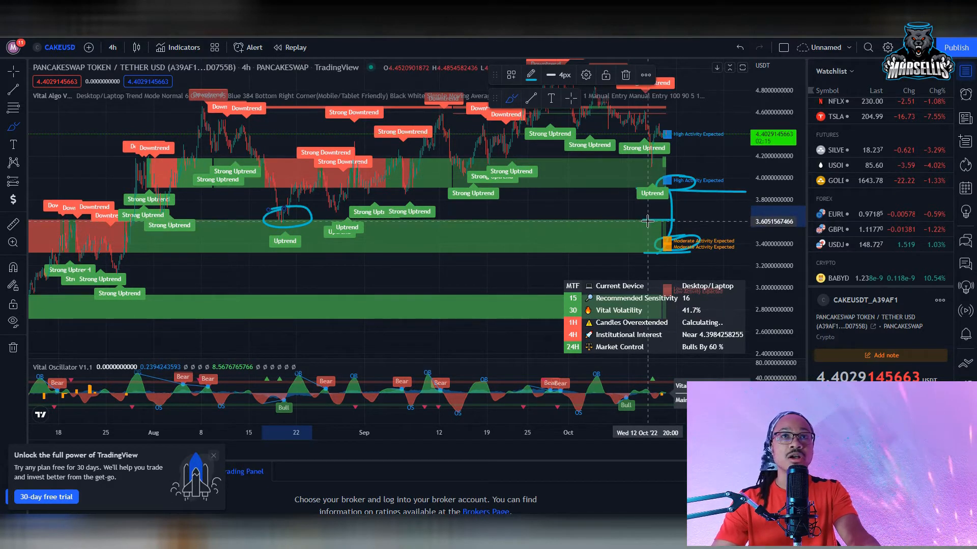
pyautogui.moveTo(614, 215)
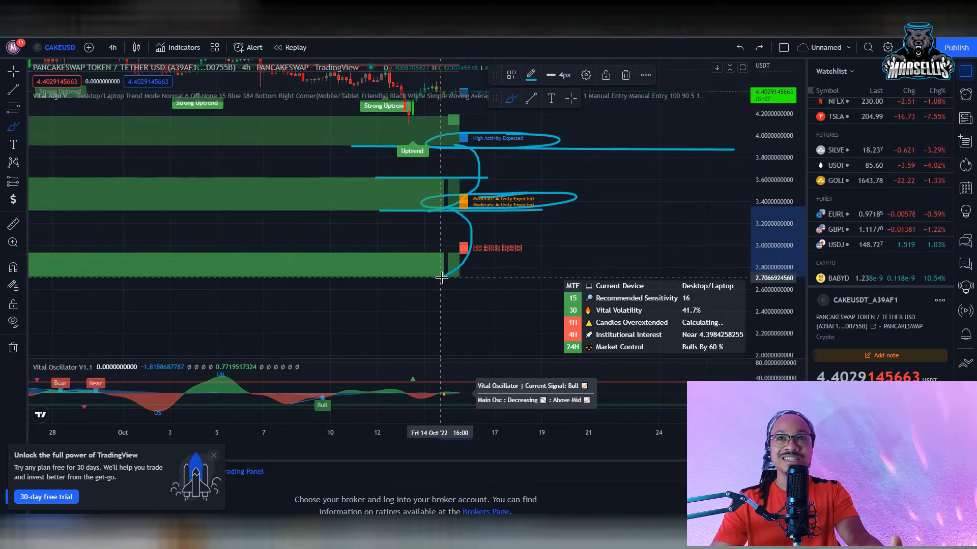
pyautogui.moveTo(417, 259)
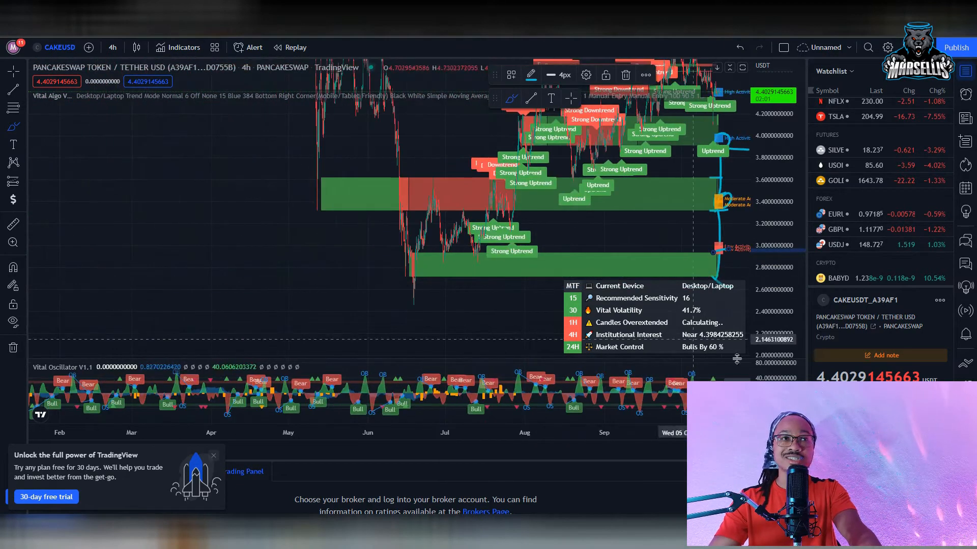
pyautogui.moveTo(543, 262)
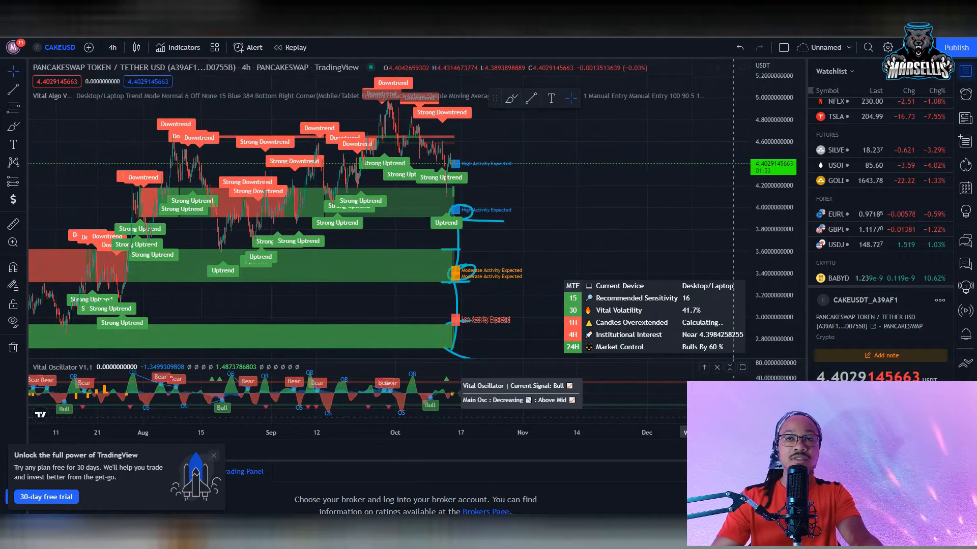
pyautogui.moveTo(520, 246)
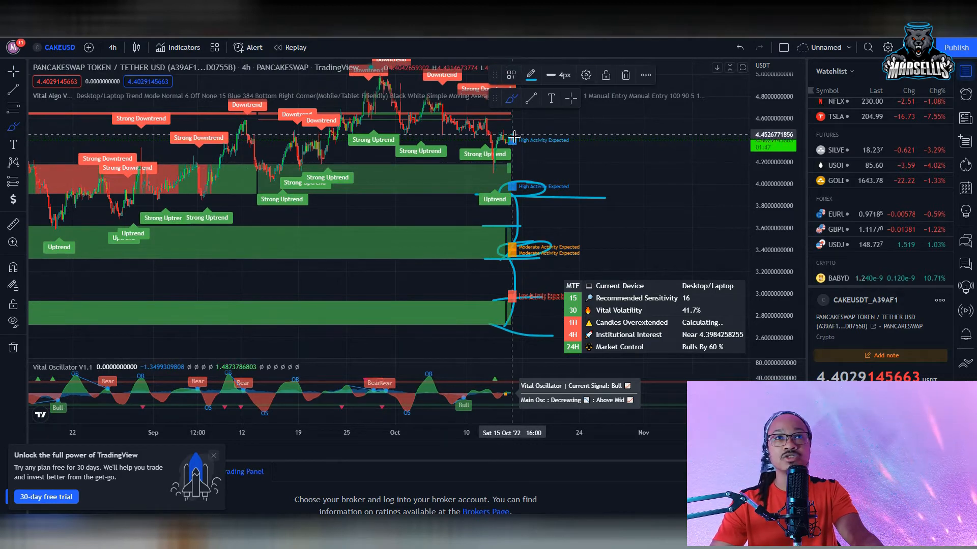
pyautogui.moveTo(584, 163)
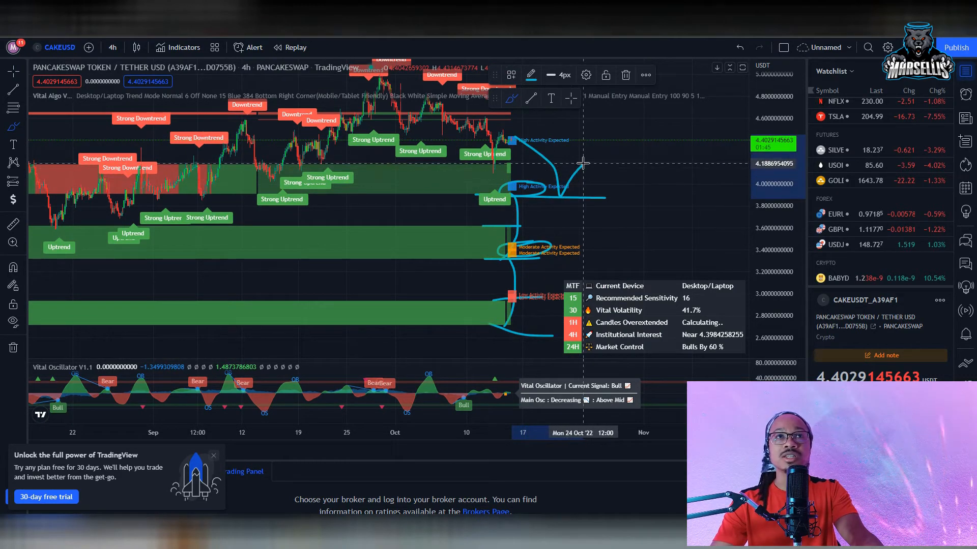
pyautogui.moveTo(580, 163)
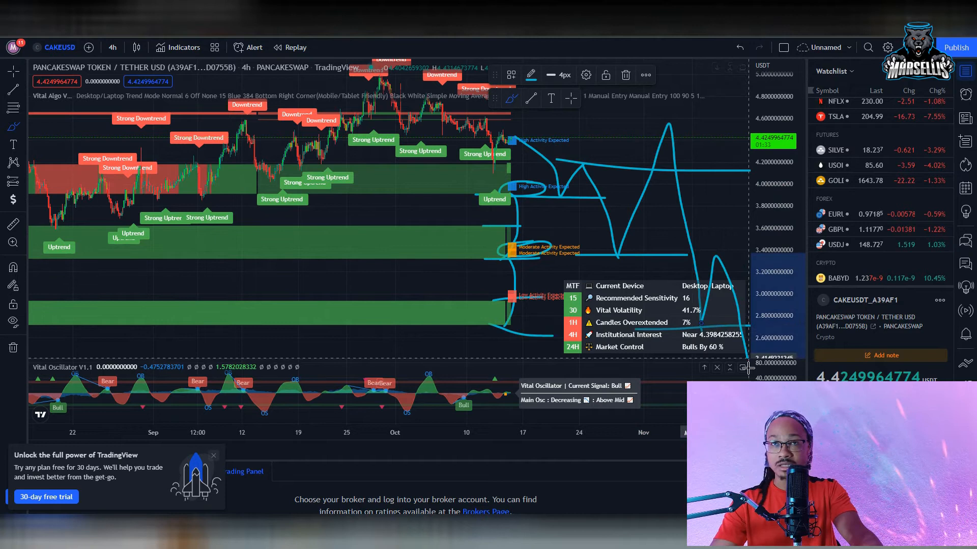
# Pick the brush tool to sketch zig-zag rebound paths rising toward about 4.7.
pyautogui.click(11, 266)
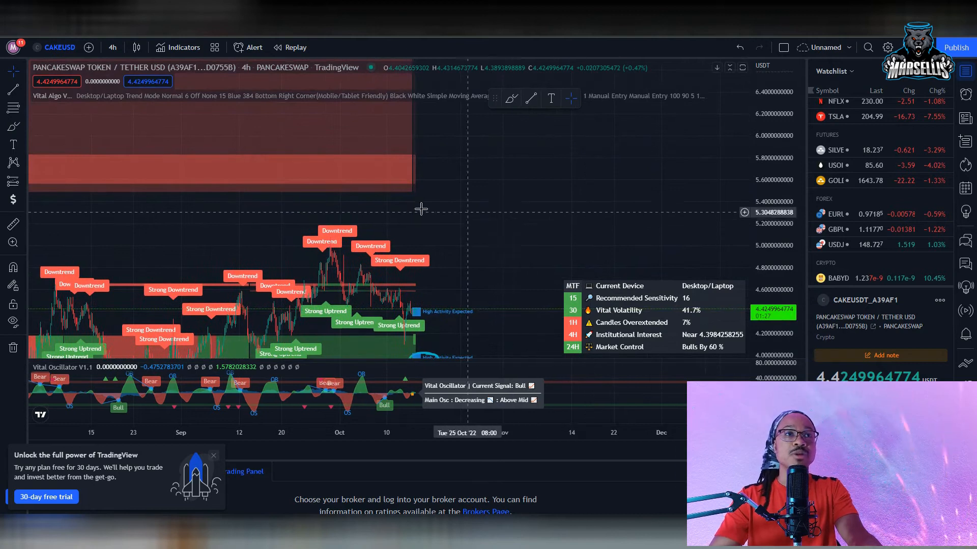
pyautogui.moveTo(405, 302)
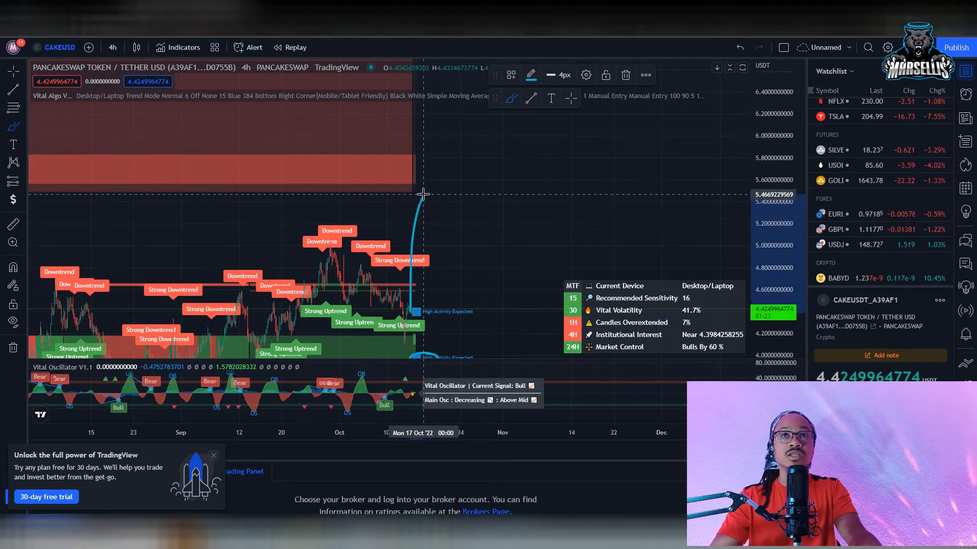
pyautogui.moveTo(374, 187)
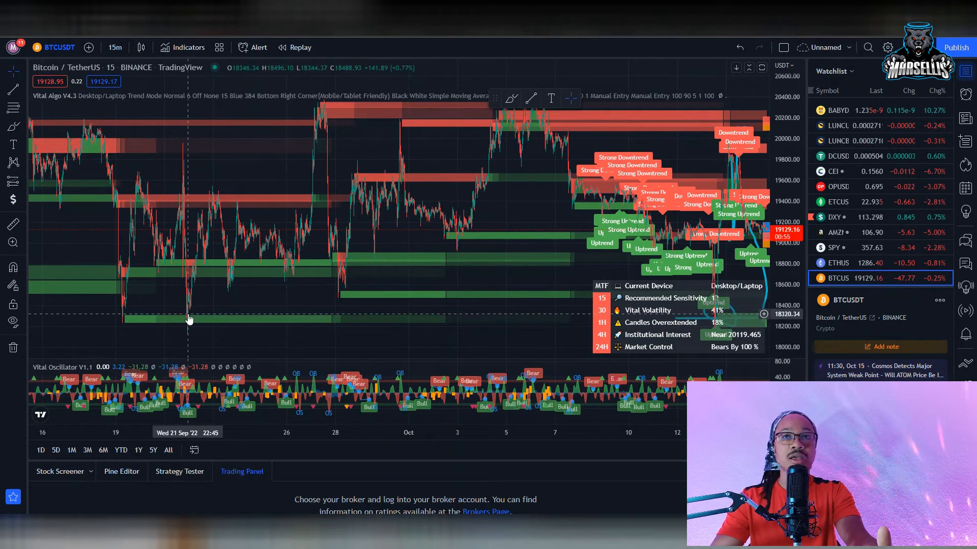
pyautogui.moveTo(160, 312)
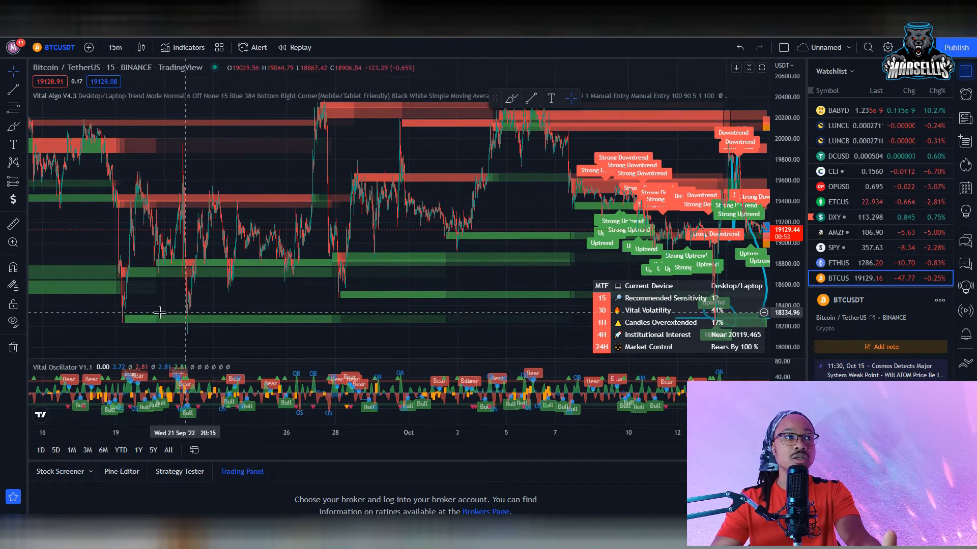
pyautogui.moveTo(123, 323)
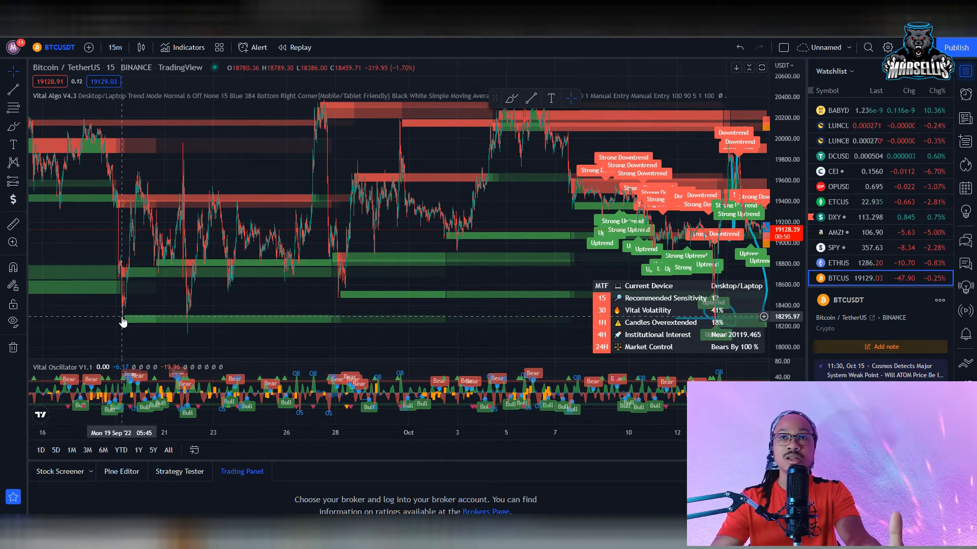
pyautogui.moveTo(302, 280)
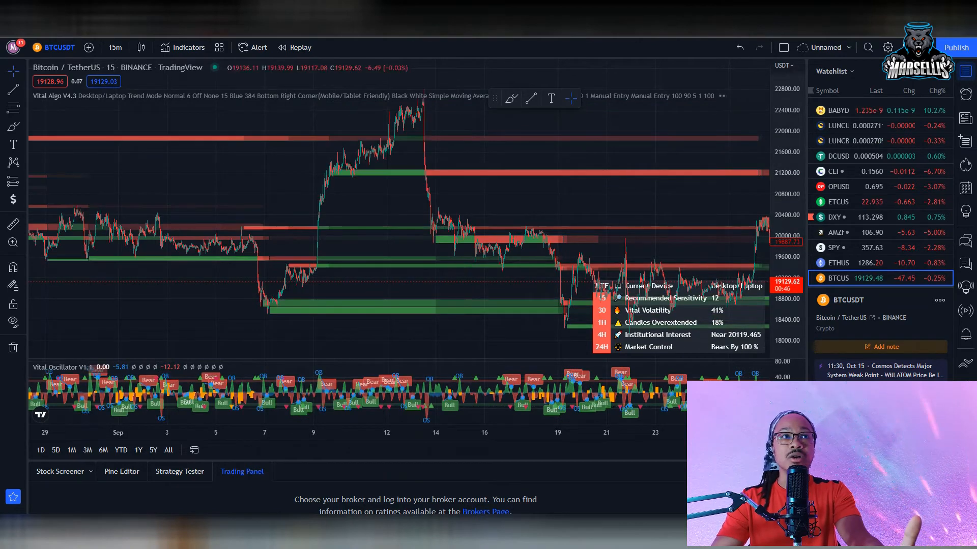
pyautogui.moveTo(268, 318)
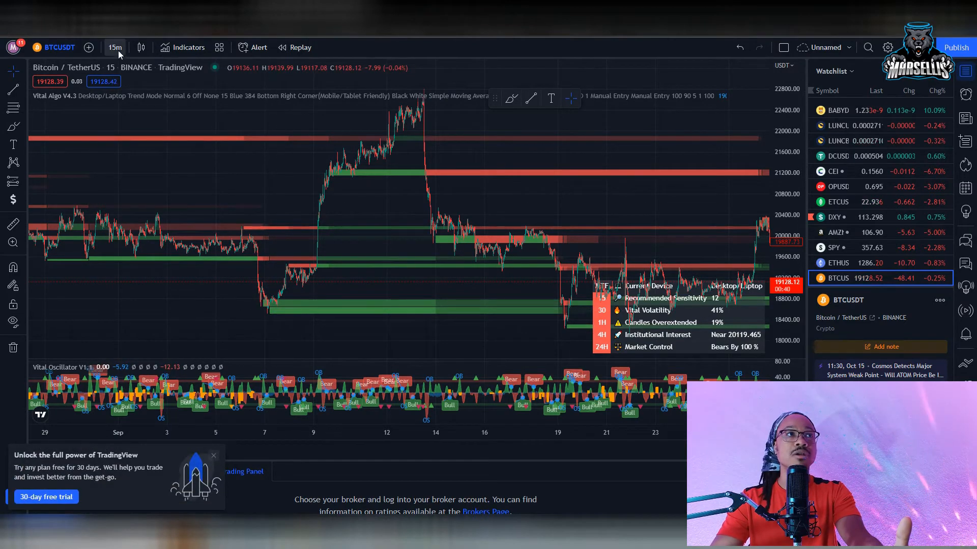
# Set the Bitcoin chart to weekly candles via the timeframe list.
pyautogui.click(114, 47)
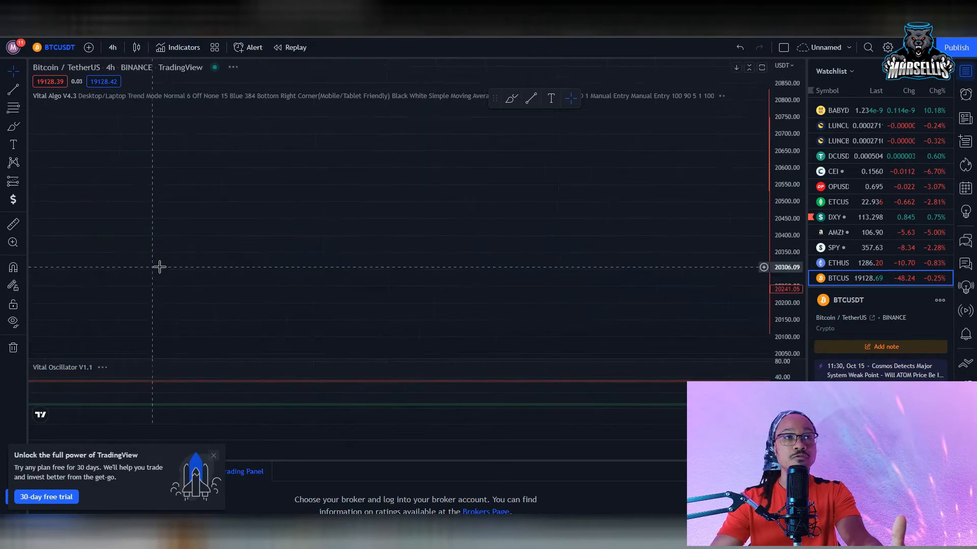
pyautogui.click(112, 47)
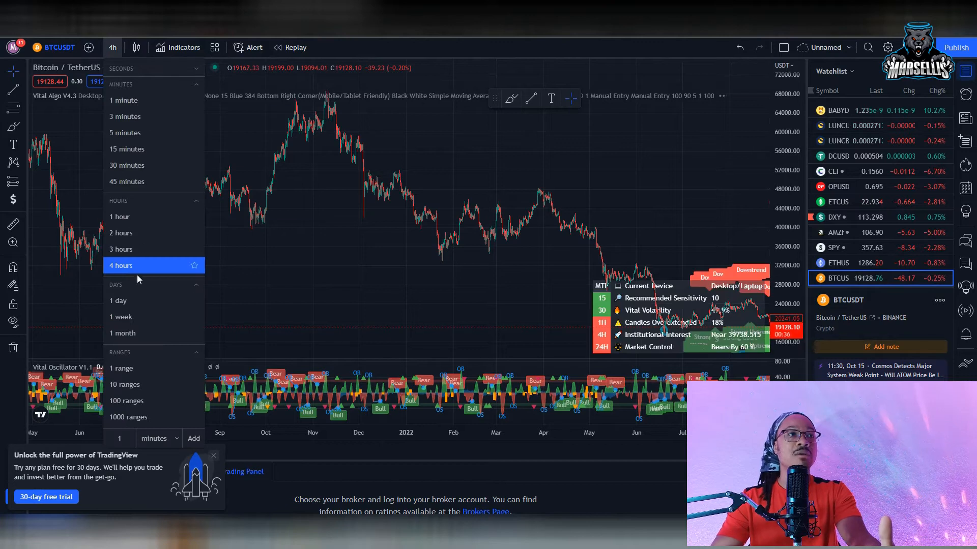
pyautogui.moveTo(124, 334)
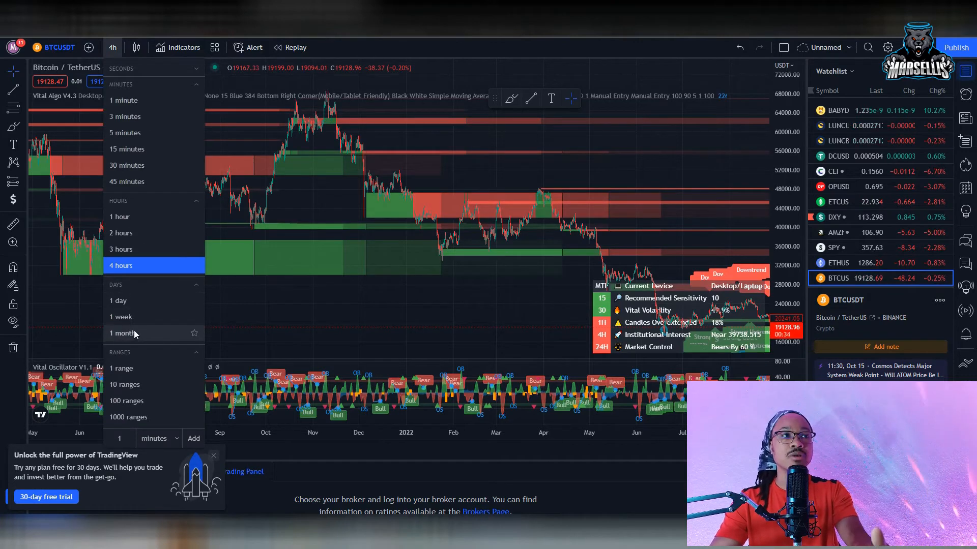
pyautogui.click(120, 316)
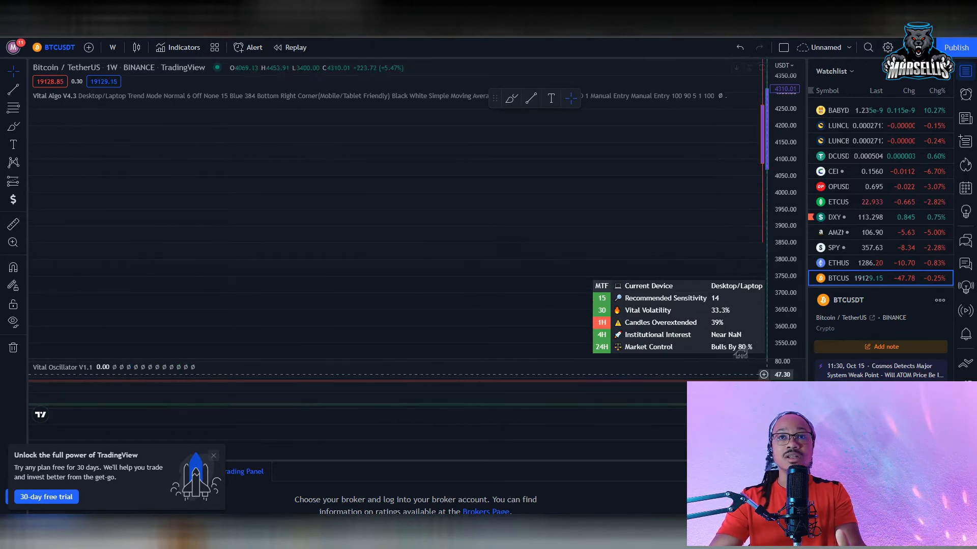
pyautogui.click(113, 48)
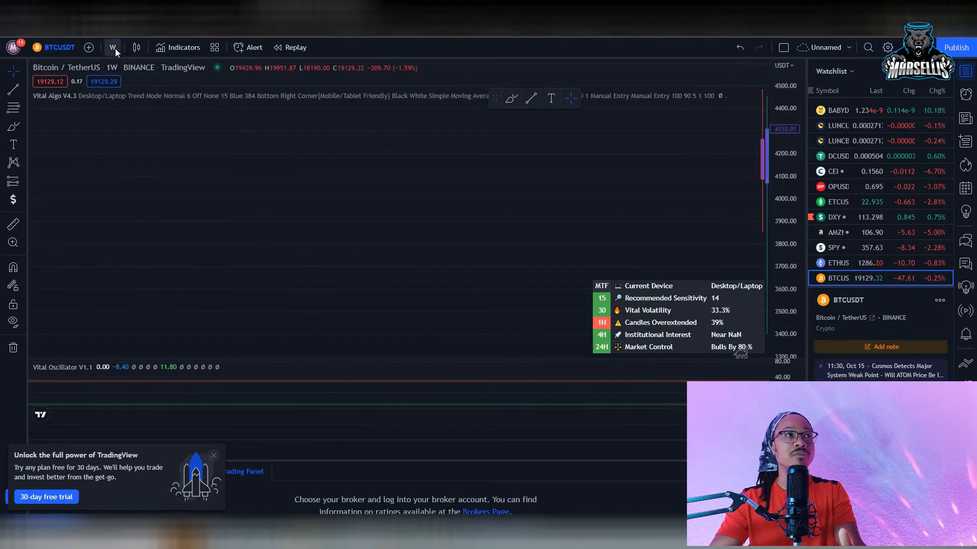
pyautogui.click(113, 48)
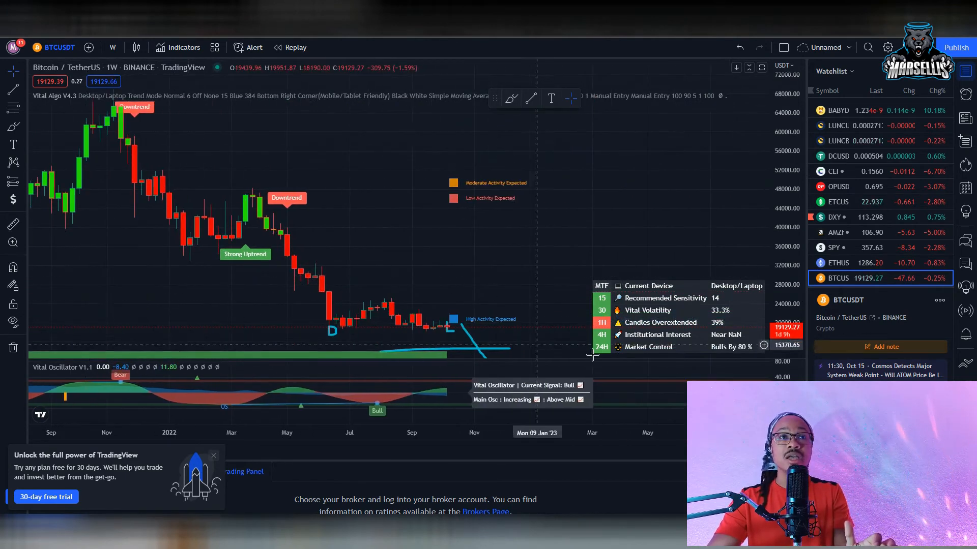
pyautogui.moveTo(489, 267)
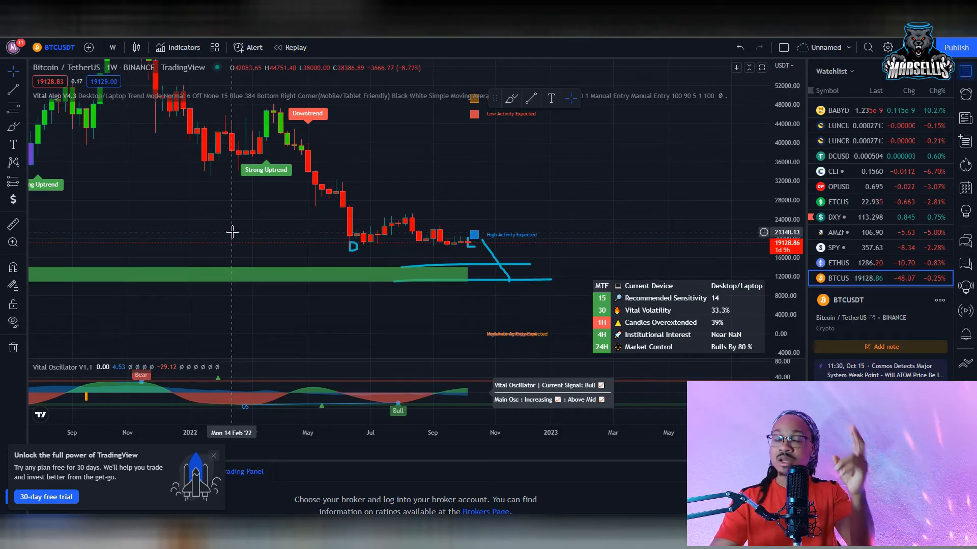
pyautogui.moveTo(208, 222)
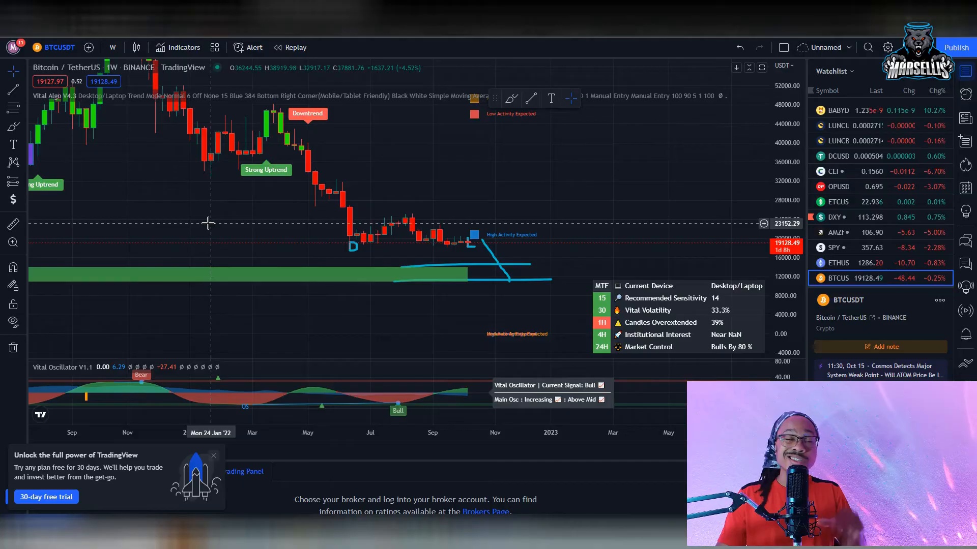
pyautogui.moveTo(468, 321)
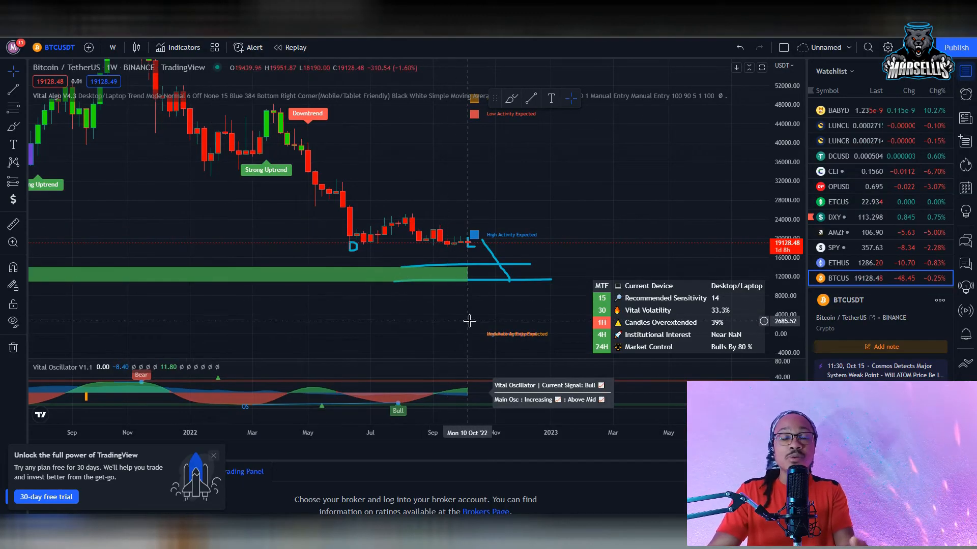
pyautogui.moveTo(455, 309)
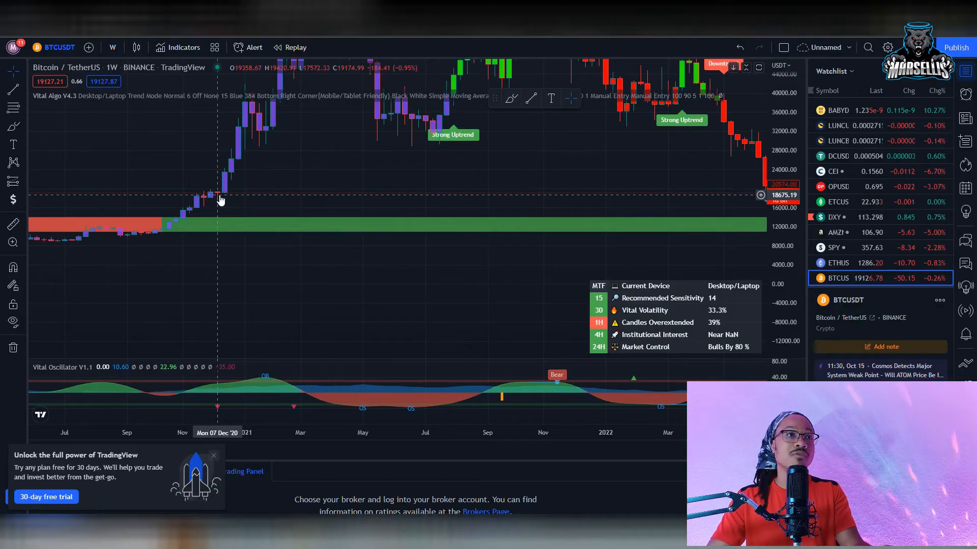
pyautogui.moveTo(210, 201)
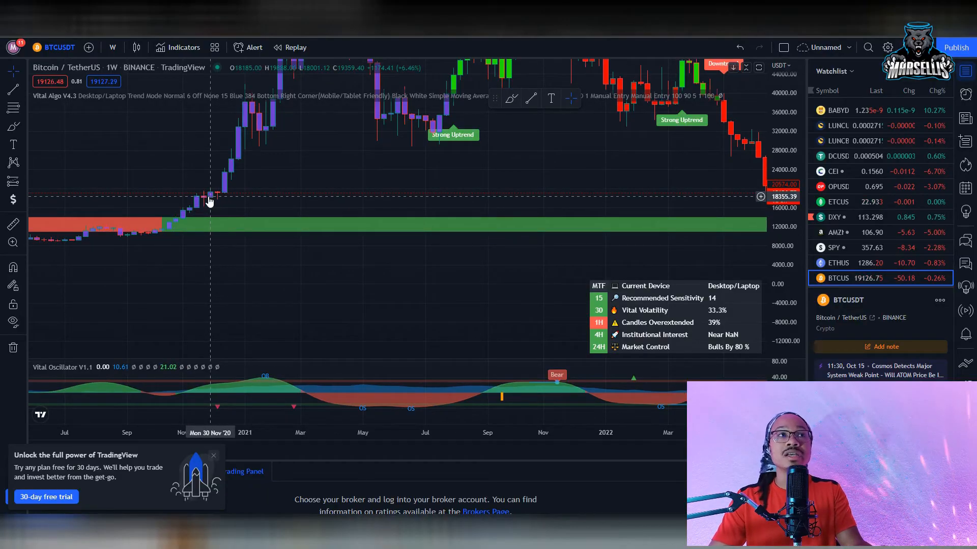
pyautogui.moveTo(182, 196)
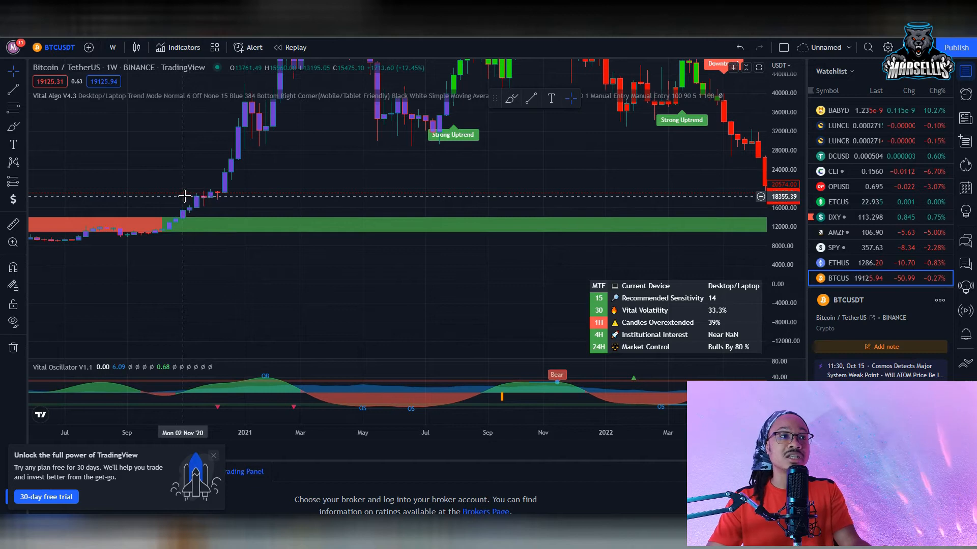
pyautogui.moveTo(226, 196)
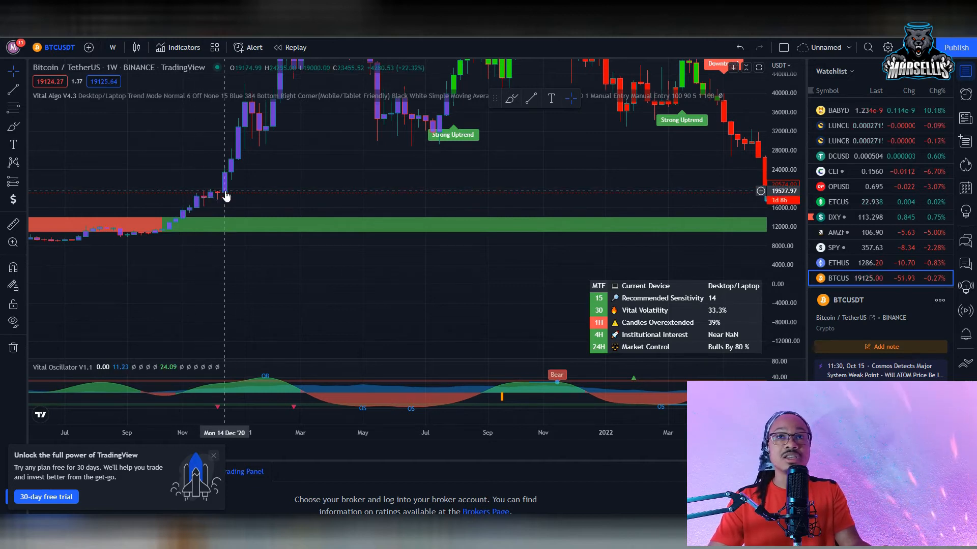
pyautogui.moveTo(212, 199)
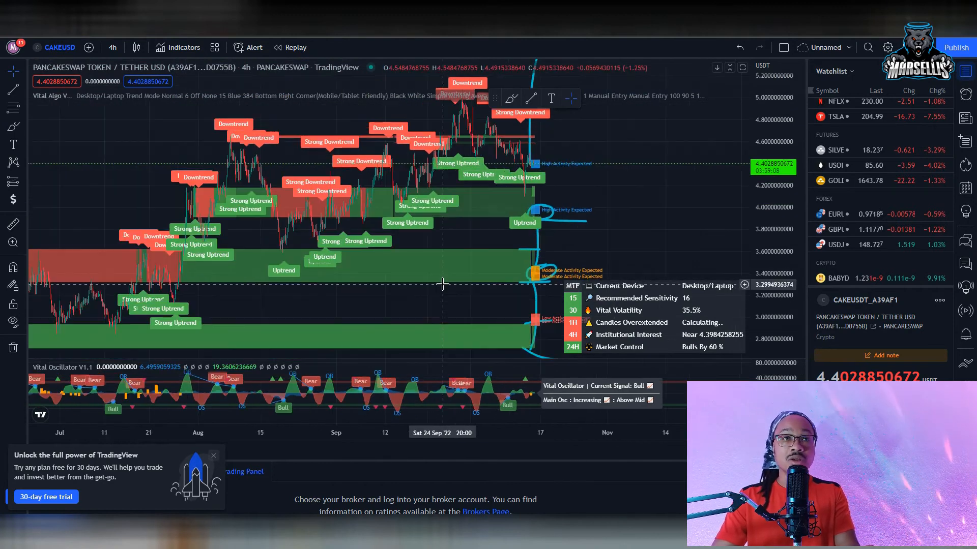
pyautogui.moveTo(431, 284)
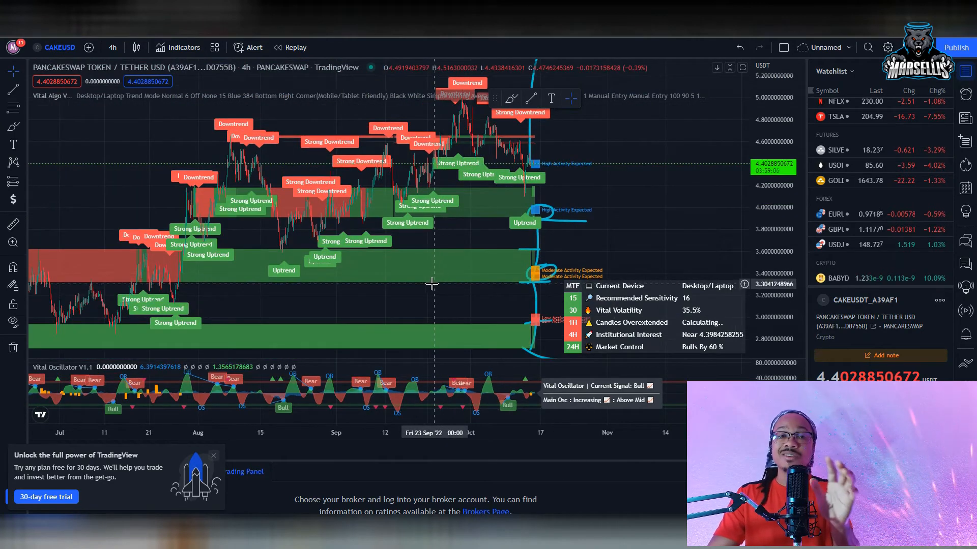
pyautogui.moveTo(401, 260)
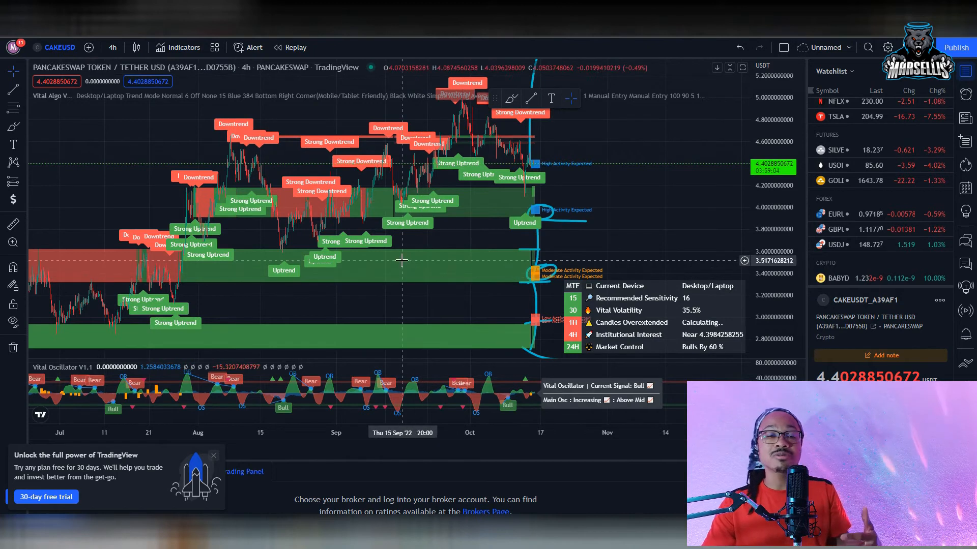
pyautogui.moveTo(525, 301)
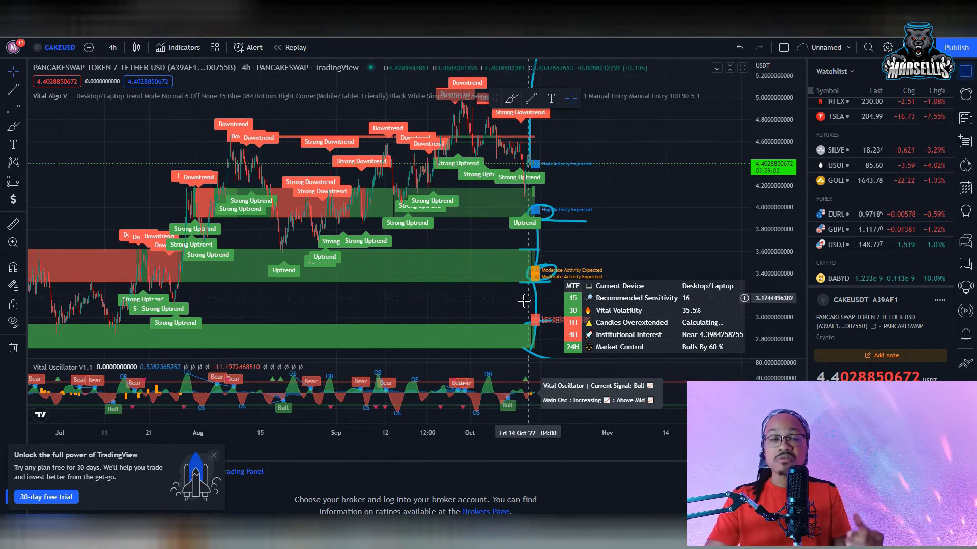
pyautogui.moveTo(468, 267)
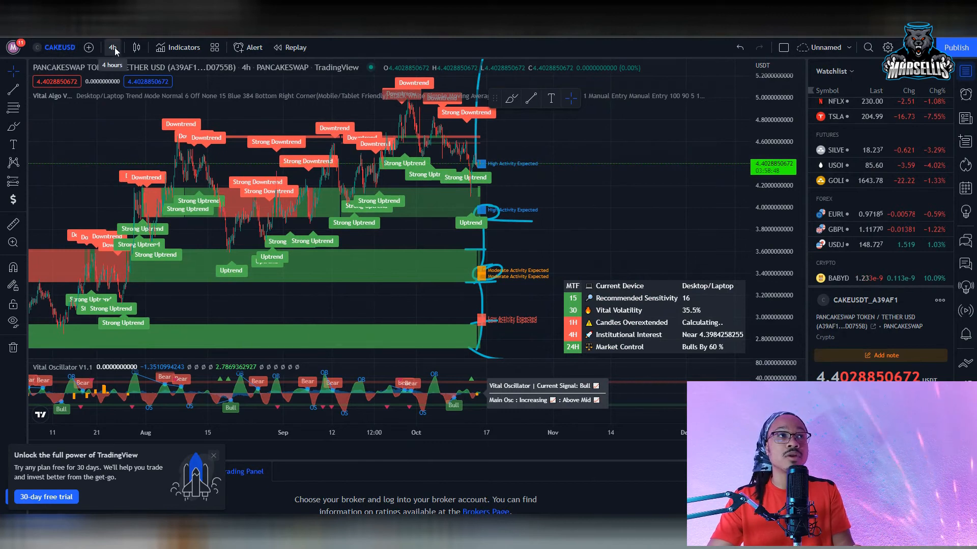
# Set the PancakeSwap chart to weekly candles, leaving the timeframe list open again.
pyautogui.click(113, 48)
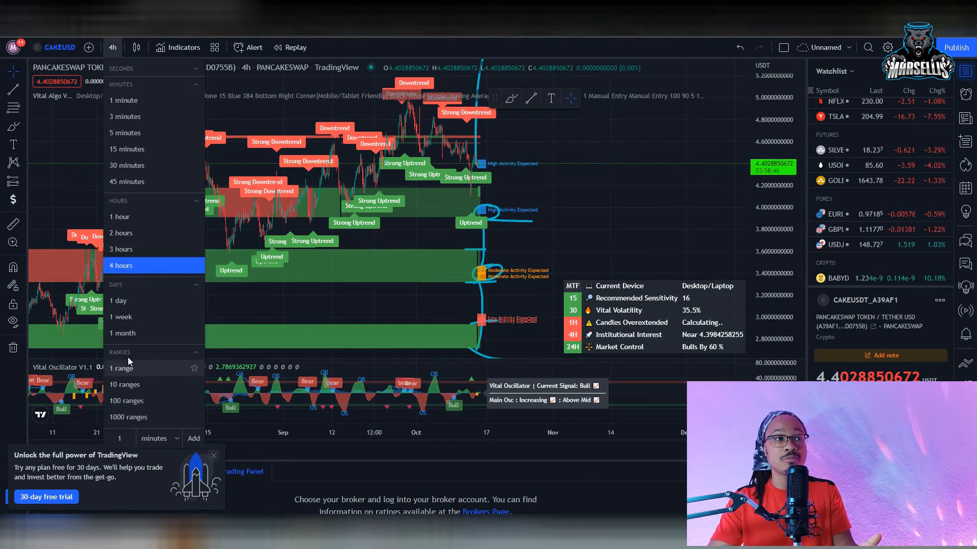
pyautogui.click(121, 317)
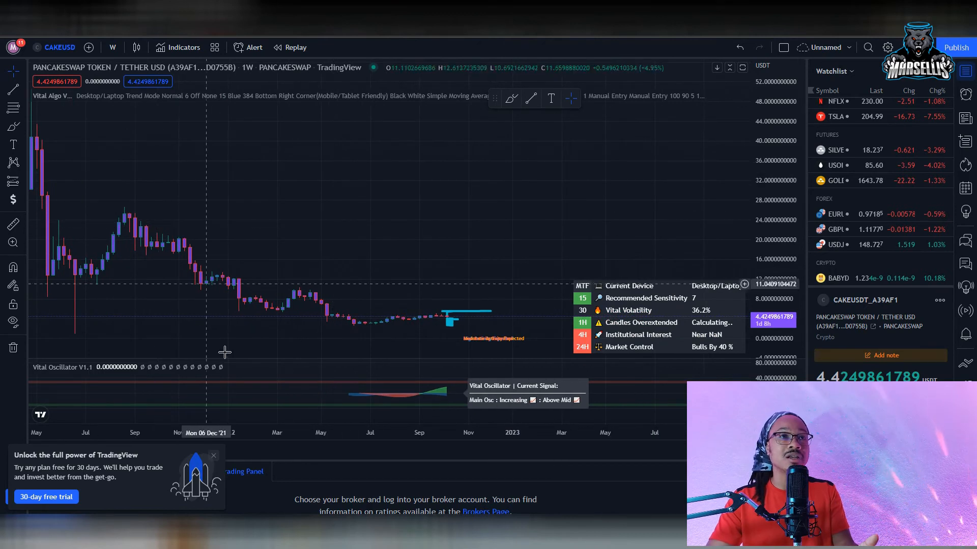
pyautogui.moveTo(390, 313)
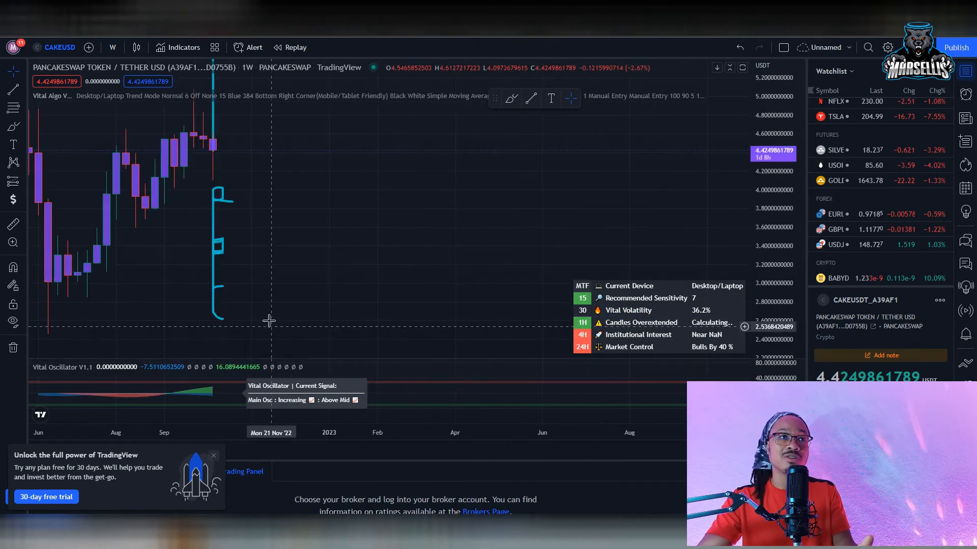
pyautogui.click(113, 48)
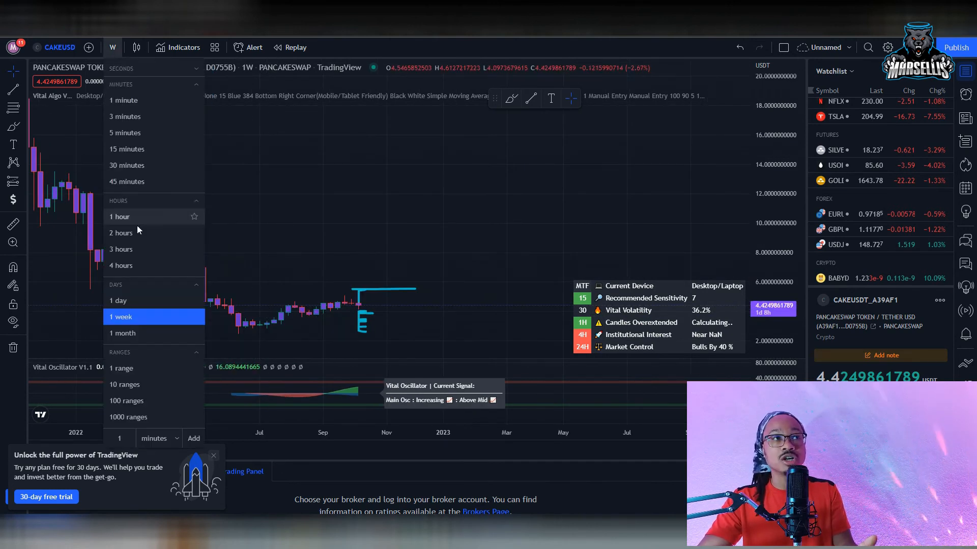
# Return CAKE/USDT to 4-hour candles and select the Brush tool for freehand sketching.
pyautogui.click(121, 266)
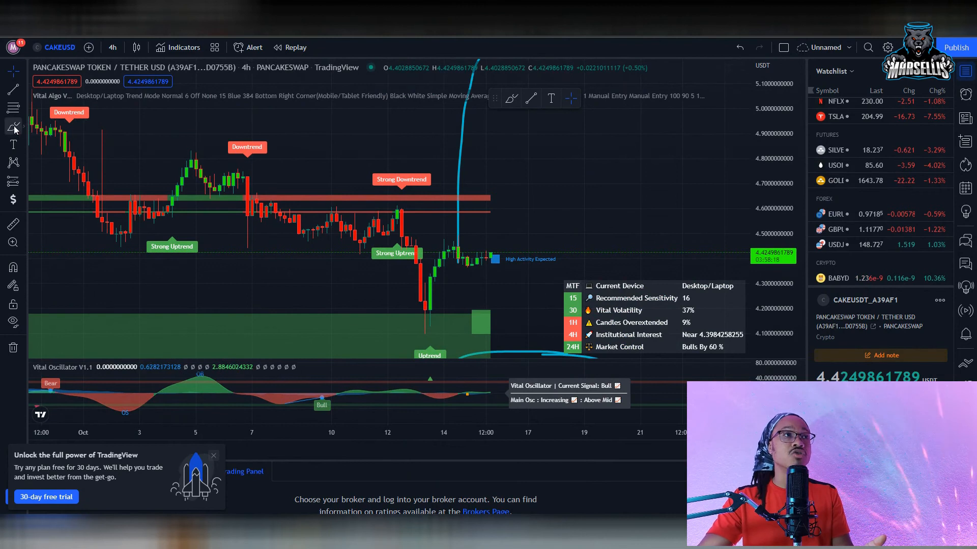
pyautogui.click(13, 126)
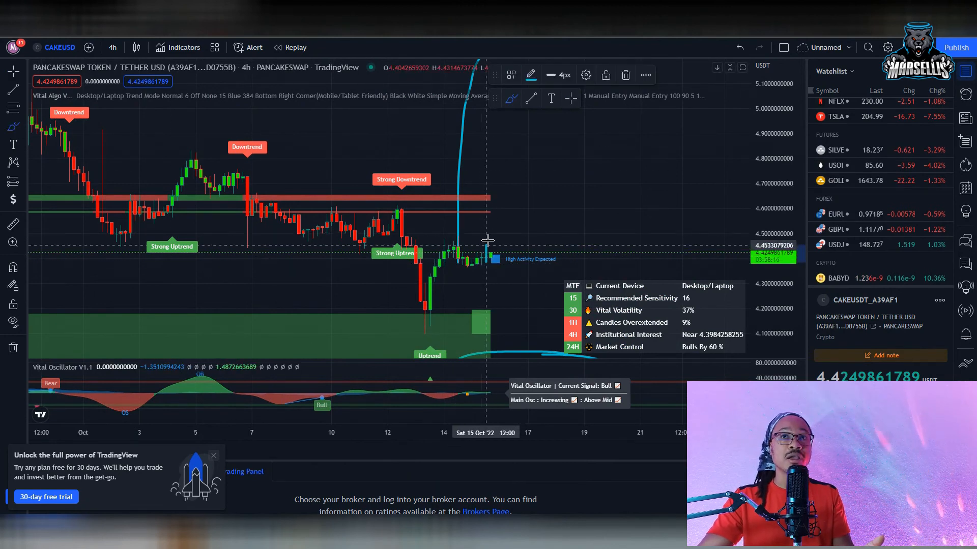